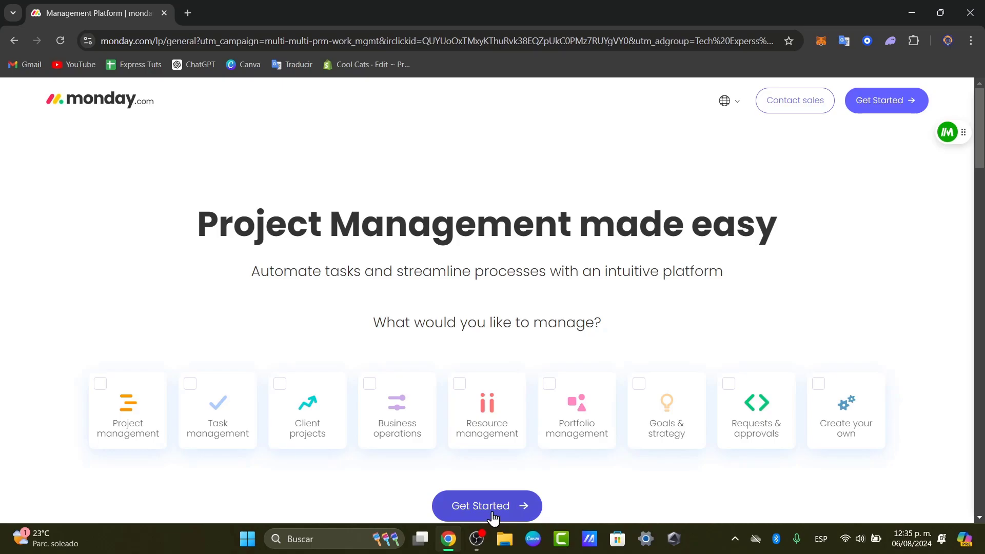
Start signing up for monday.com from the landing page via Get Started.
click(486, 506)
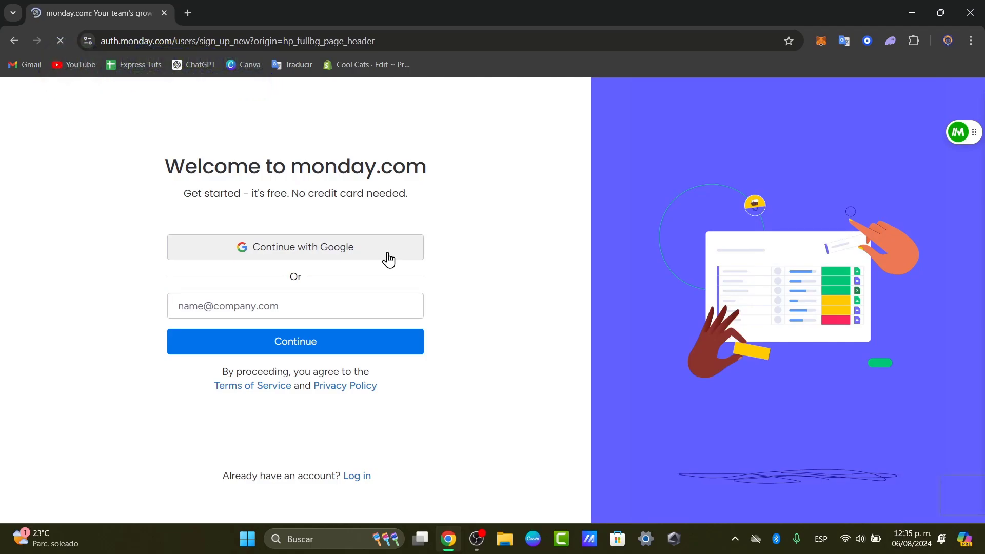
Sign up with Google and choose the existing Google account.
click(295, 246)
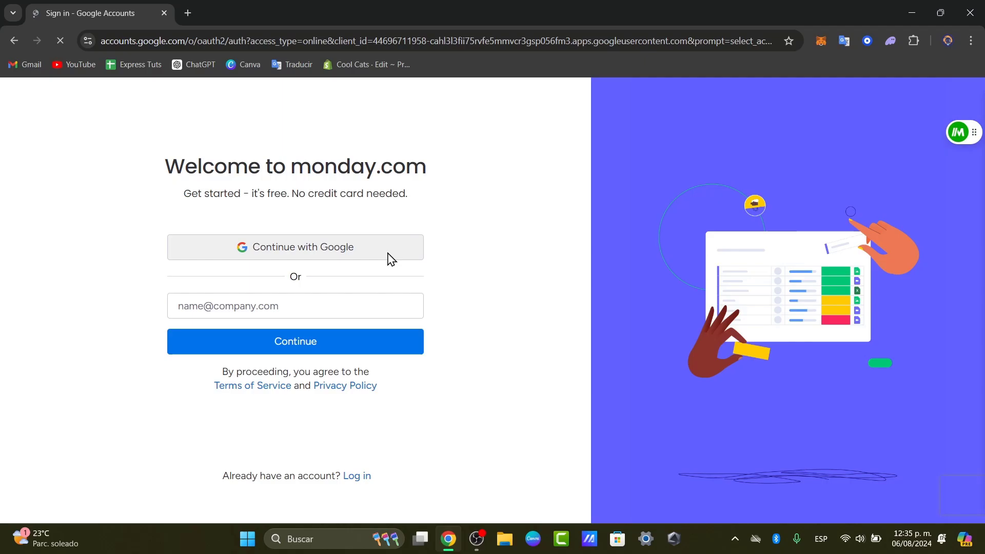
click(294, 246)
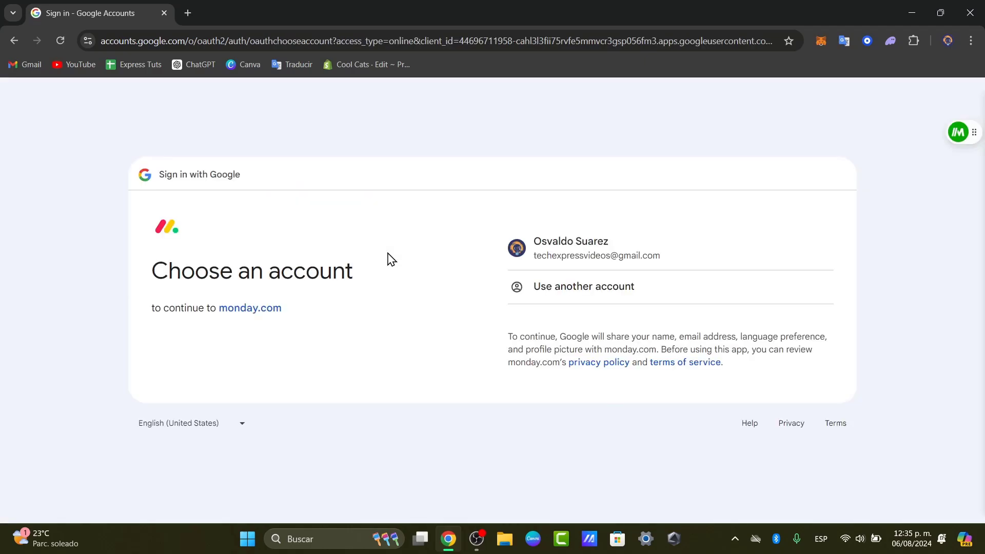
click(570, 248)
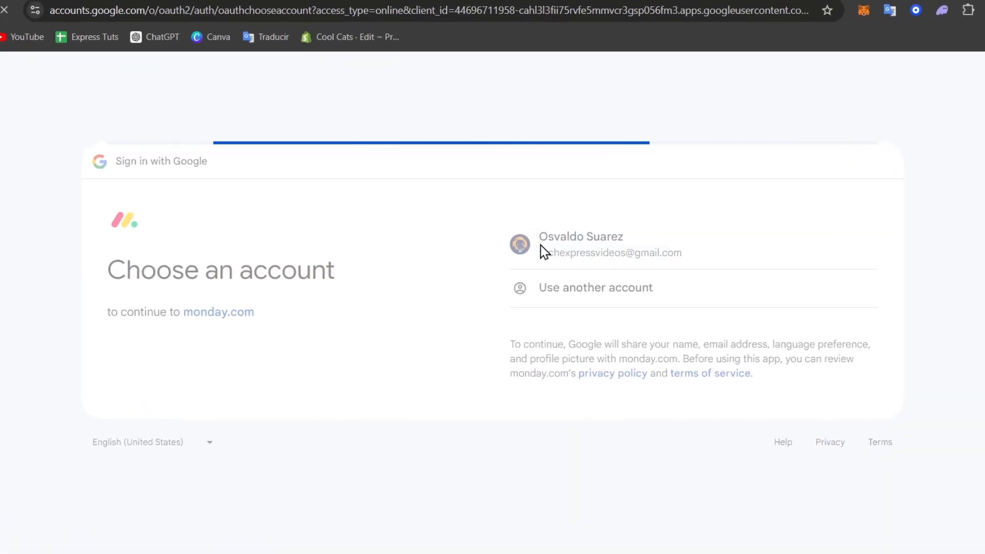
click(580, 244)
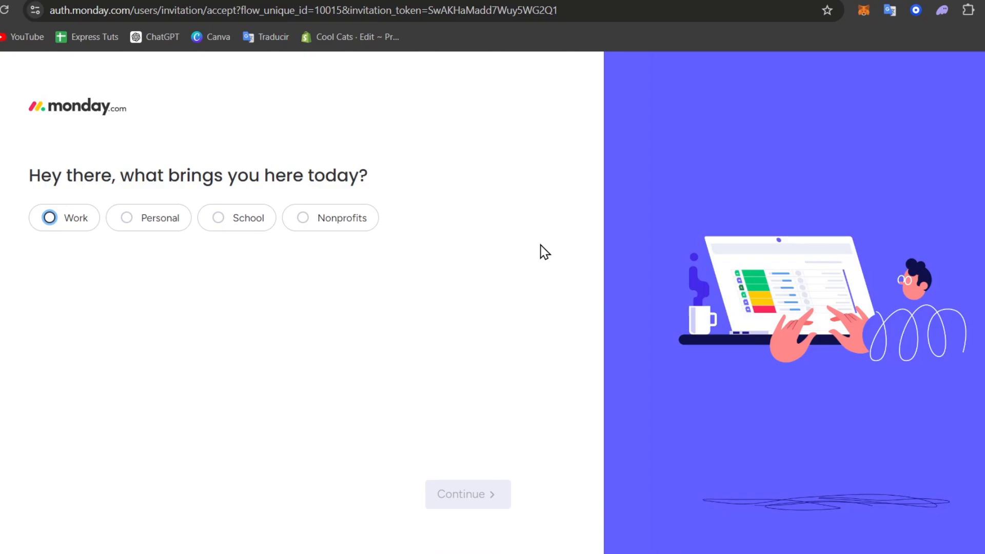
mouse_move(203, 276)
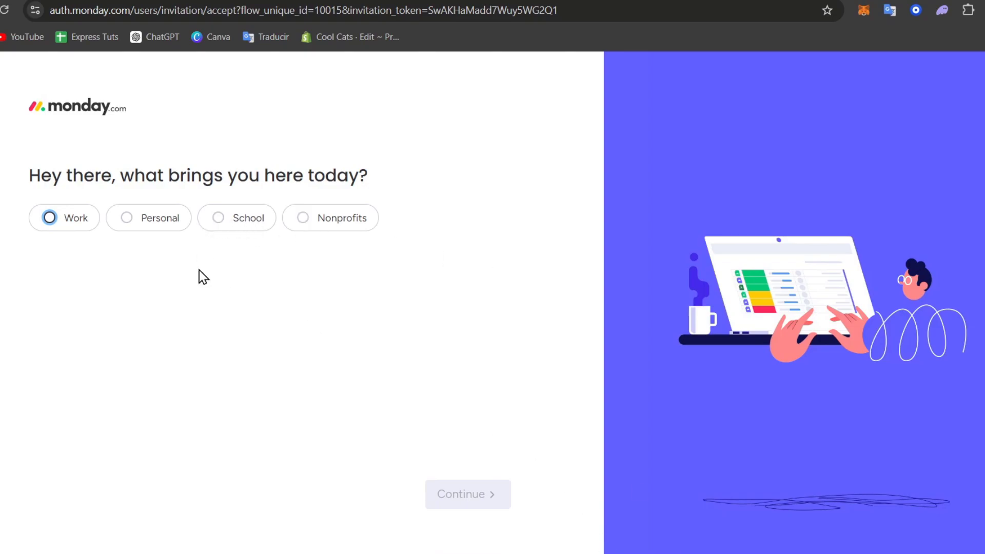
Answer that monday.com is for work as a freelancer.
click(49, 218)
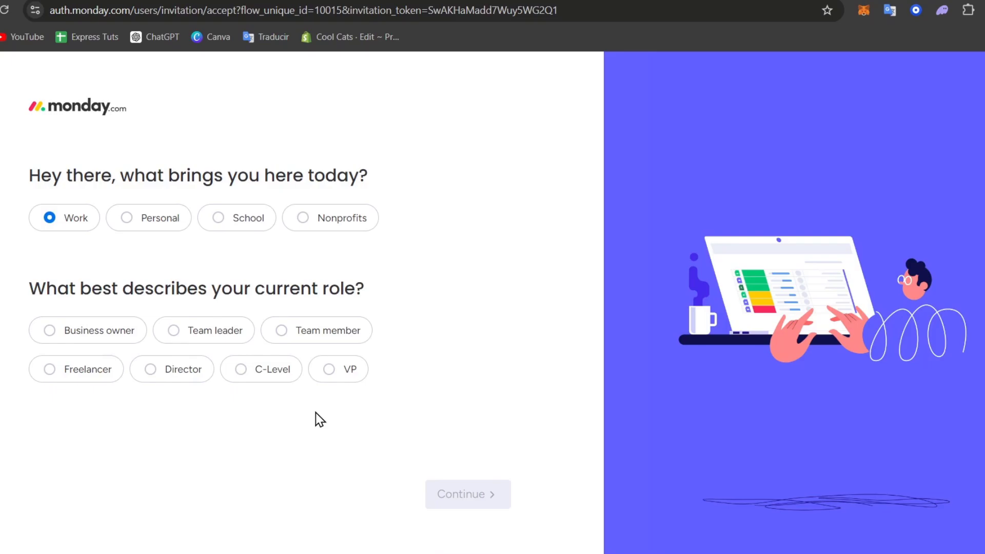
click(49, 368)
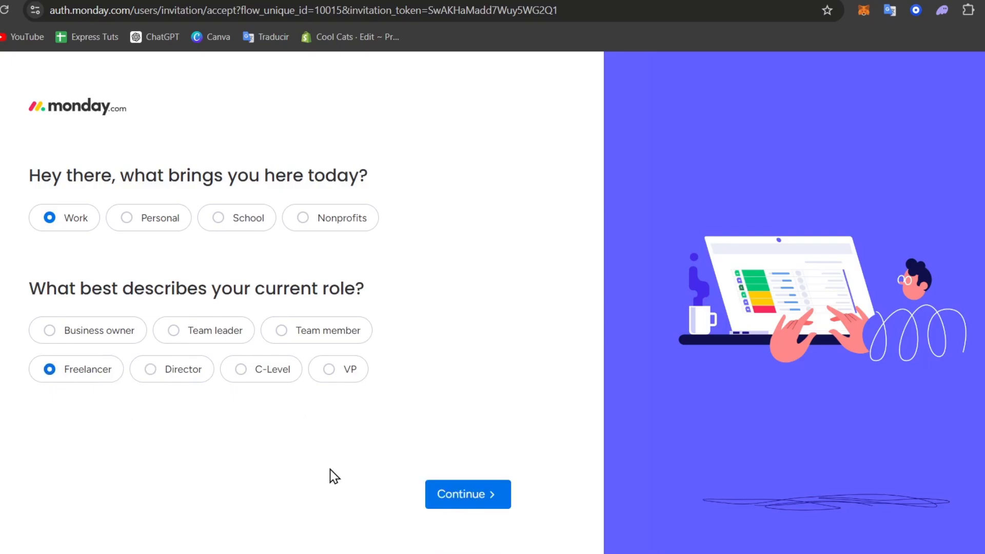
click(468, 493)
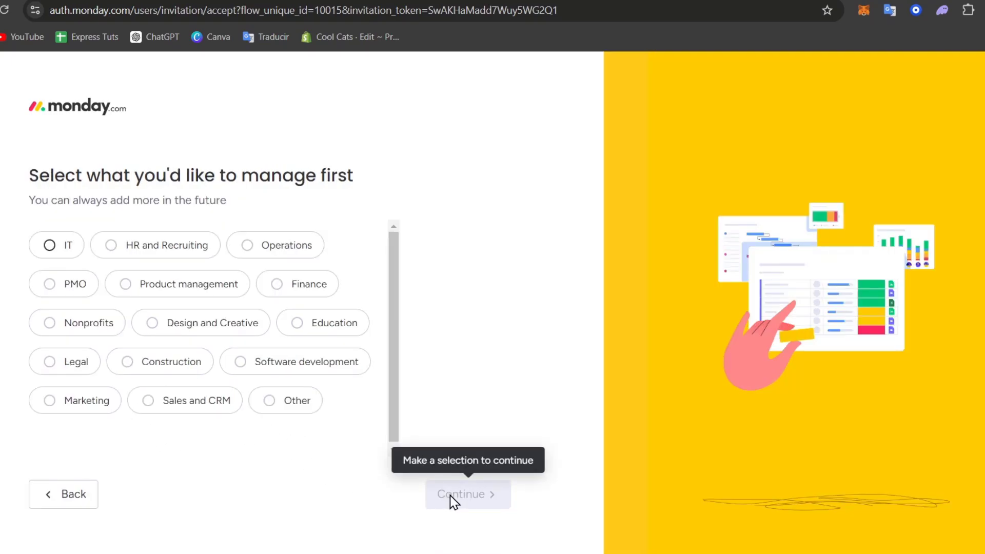
Choose product management and project management focus, tick the sources and submit the survey.
click(240, 361)
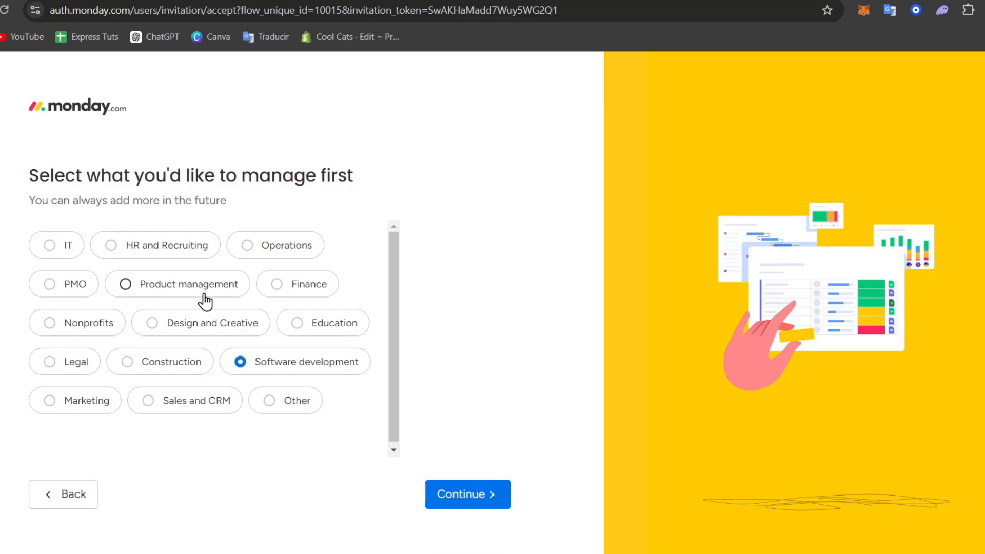
click(125, 284)
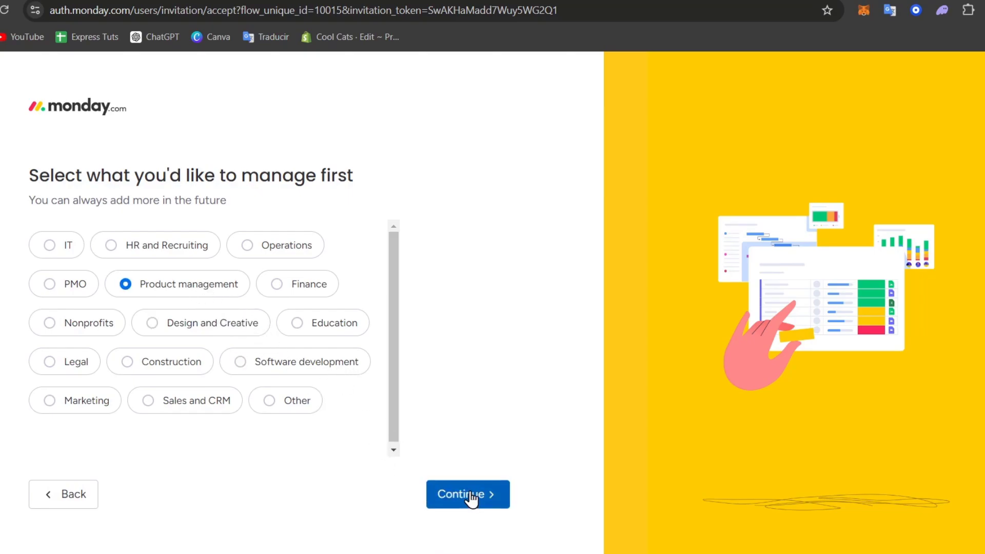
click(468, 493)
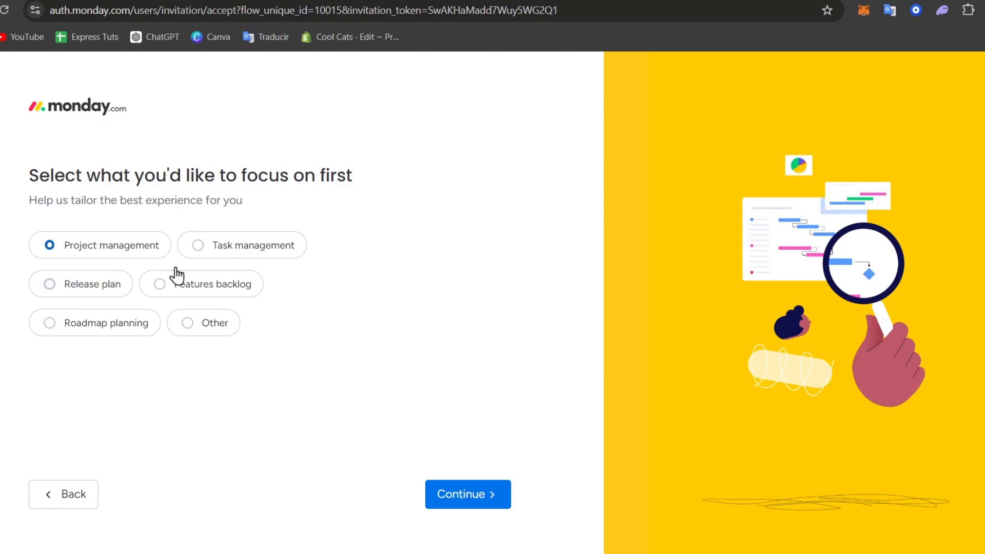
click(467, 494)
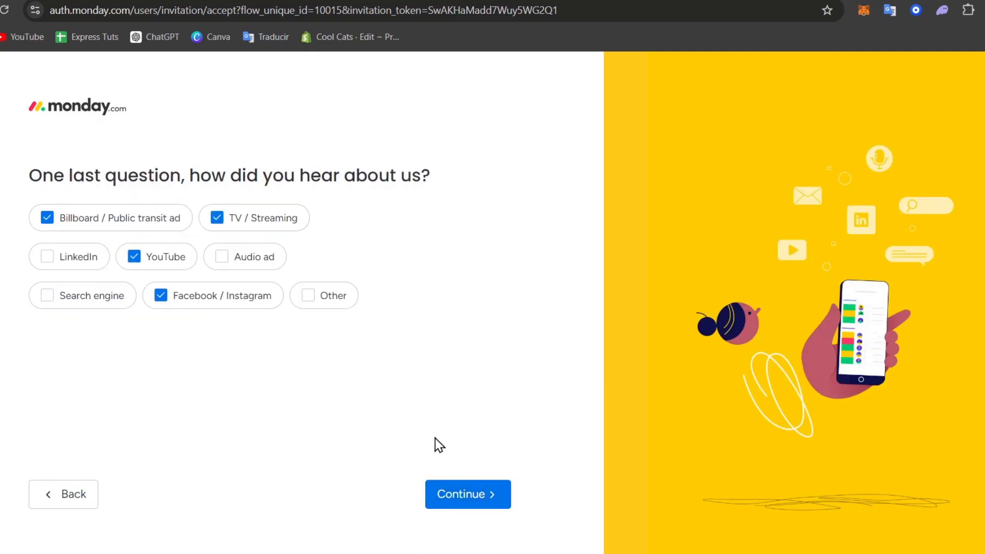
click(468, 493)
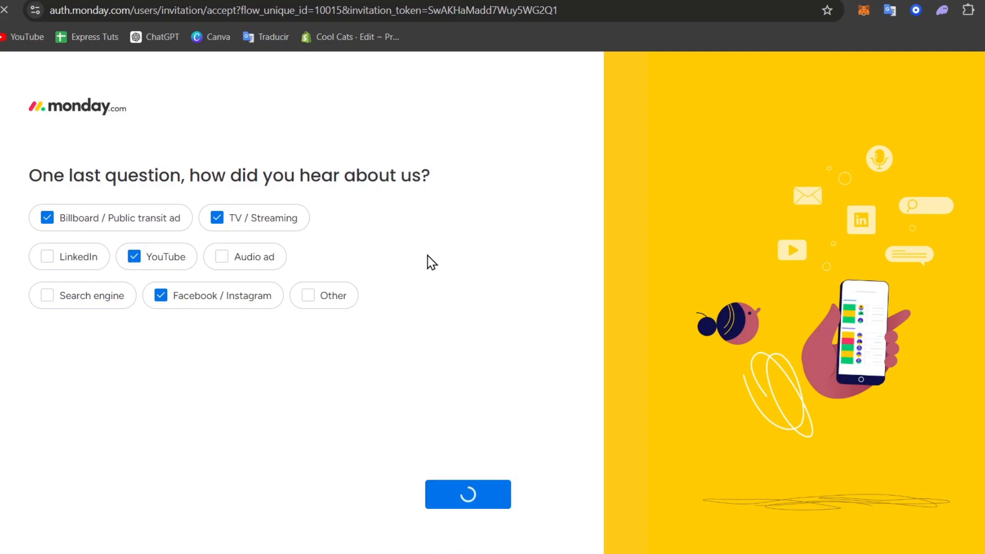
click(468, 493)
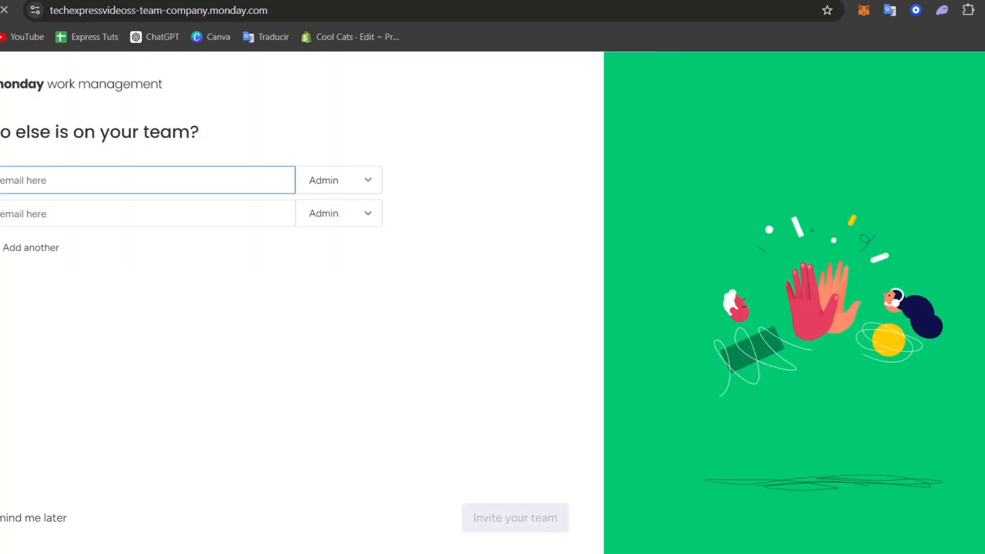
Skip inviting teammates with Remind me later to reach the Design Weekly Tasks board.
click(513, 517)
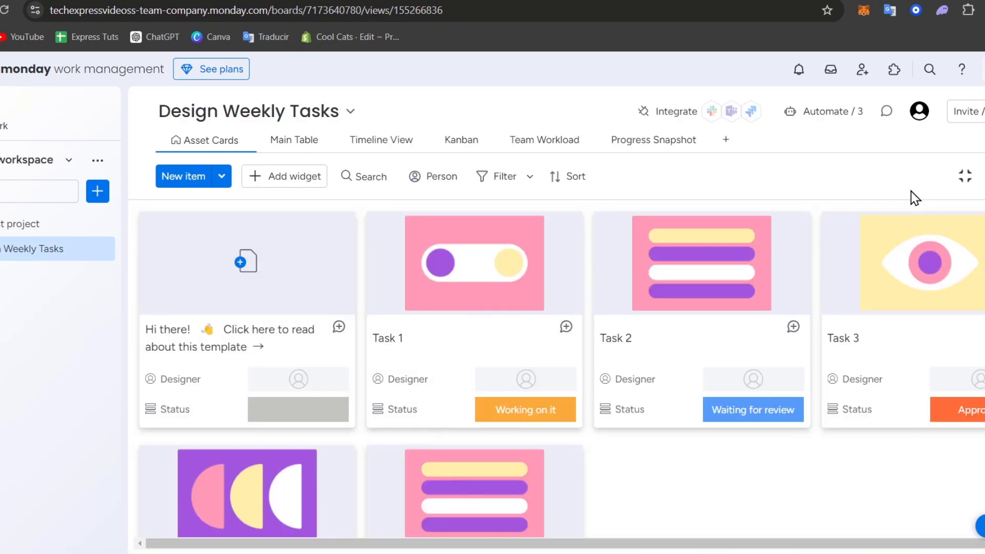
mouse_move(470, 363)
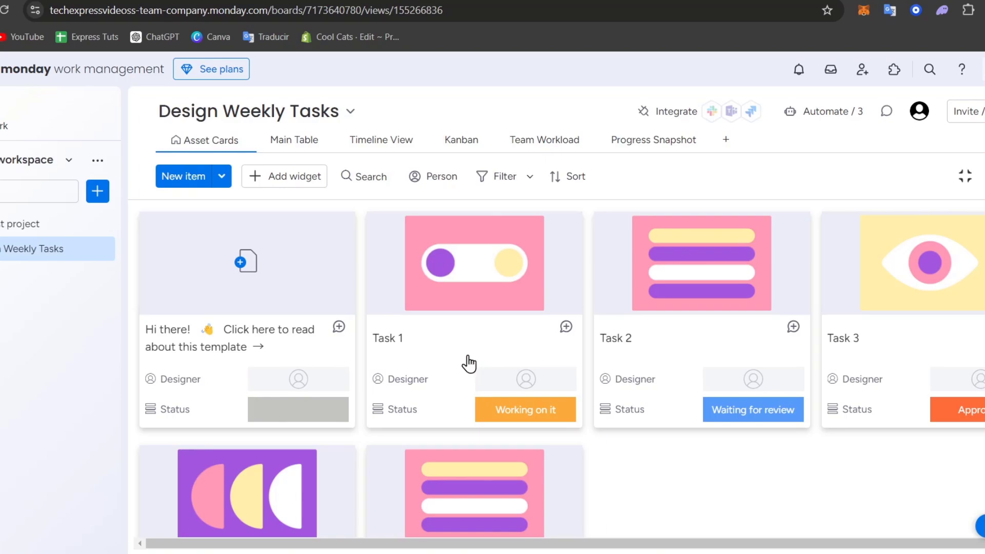
mouse_move(644, 411)
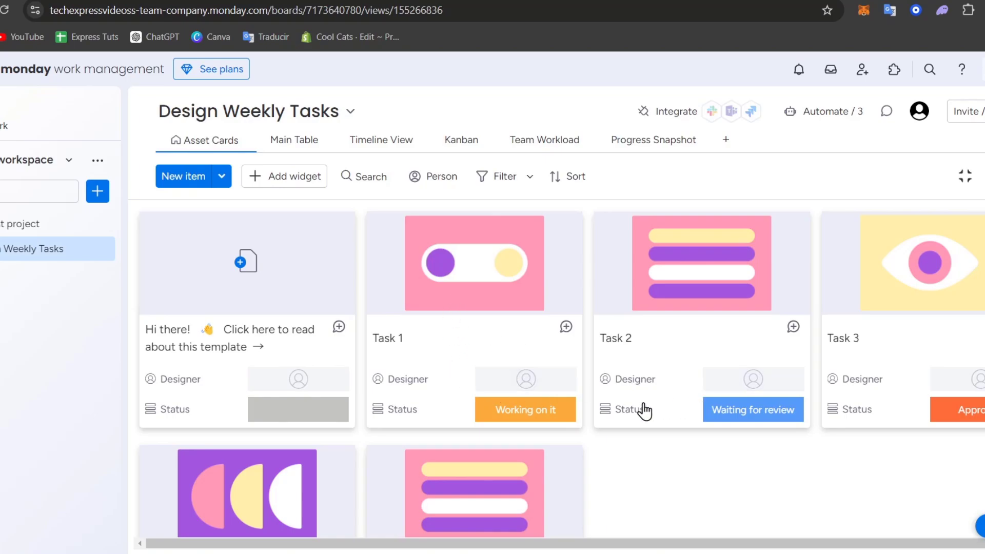
Review Task 5's status options and assign the suggested person as Task 4's designer.
scroll(down, 3)
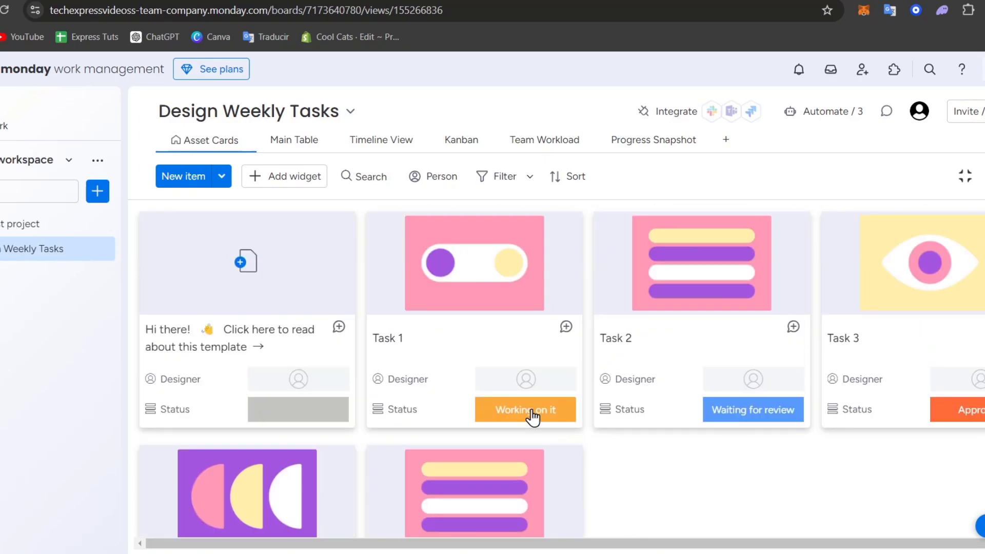
mouse_move(953, 424)
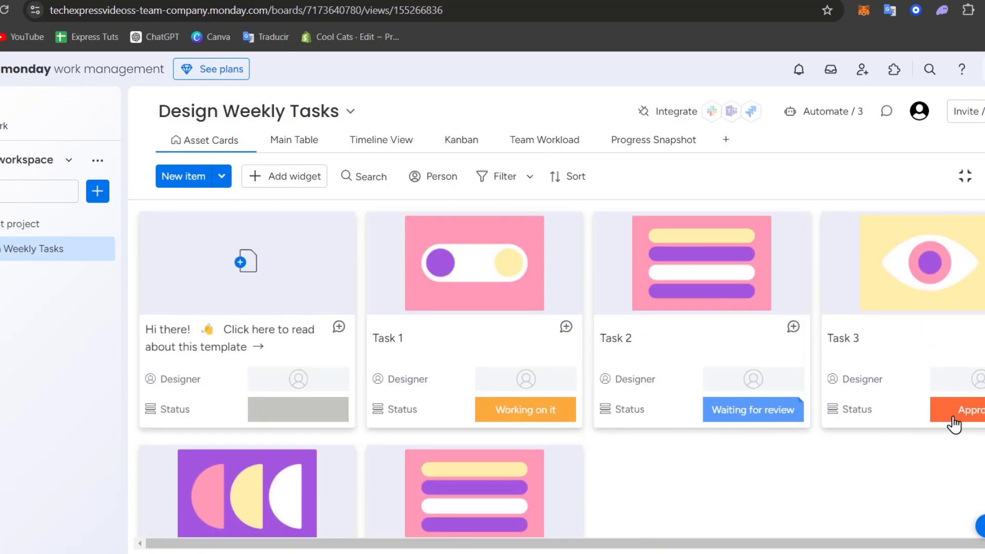
scroll(down, 3)
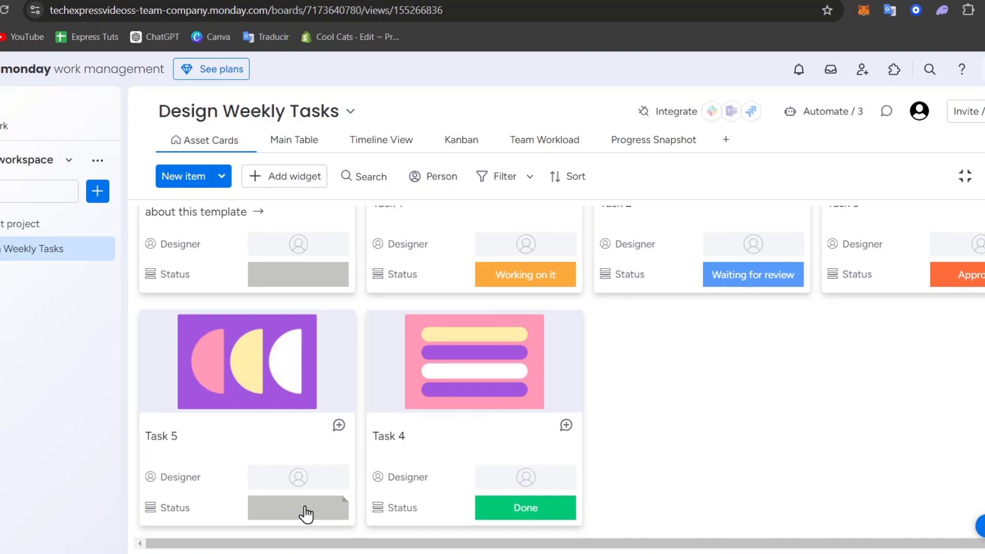
click(297, 507)
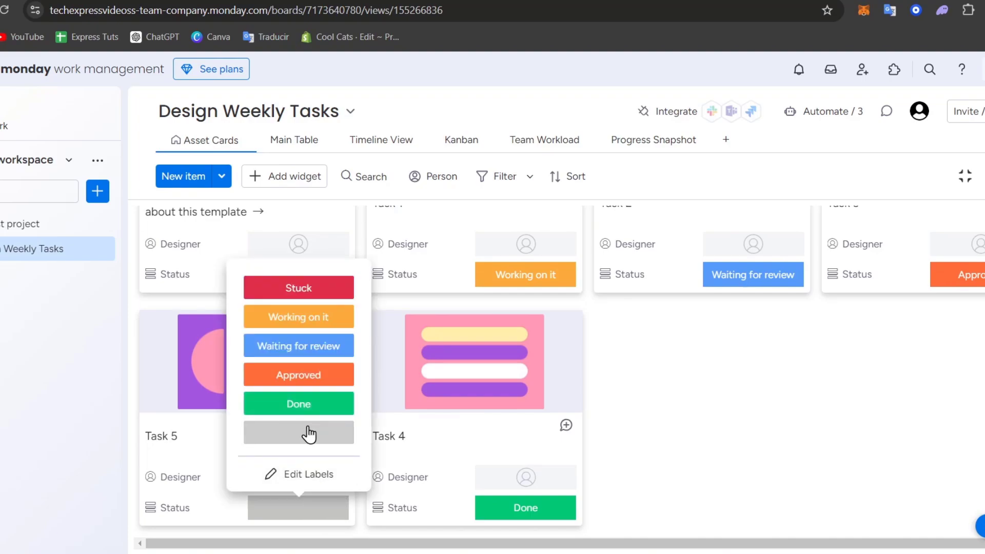
click(298, 431)
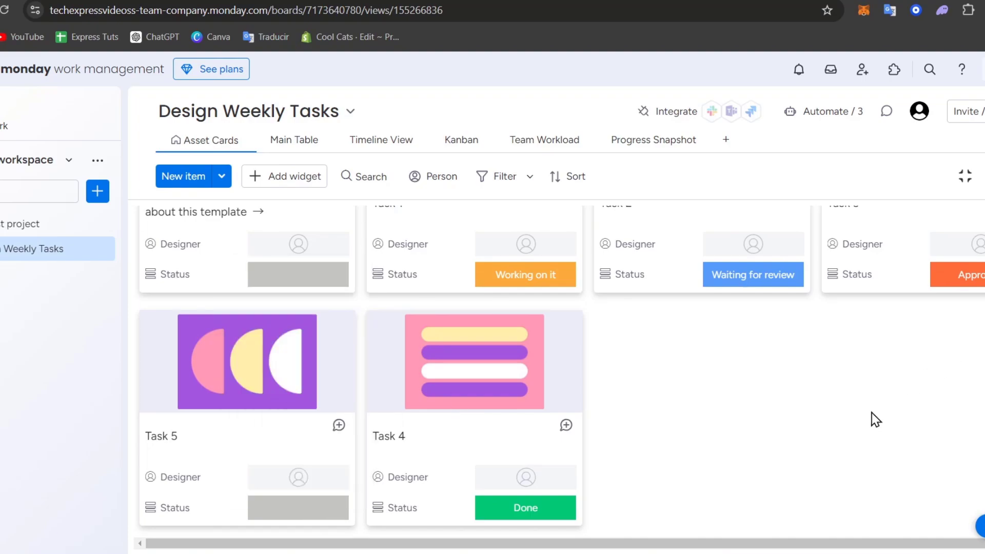
click(525, 477)
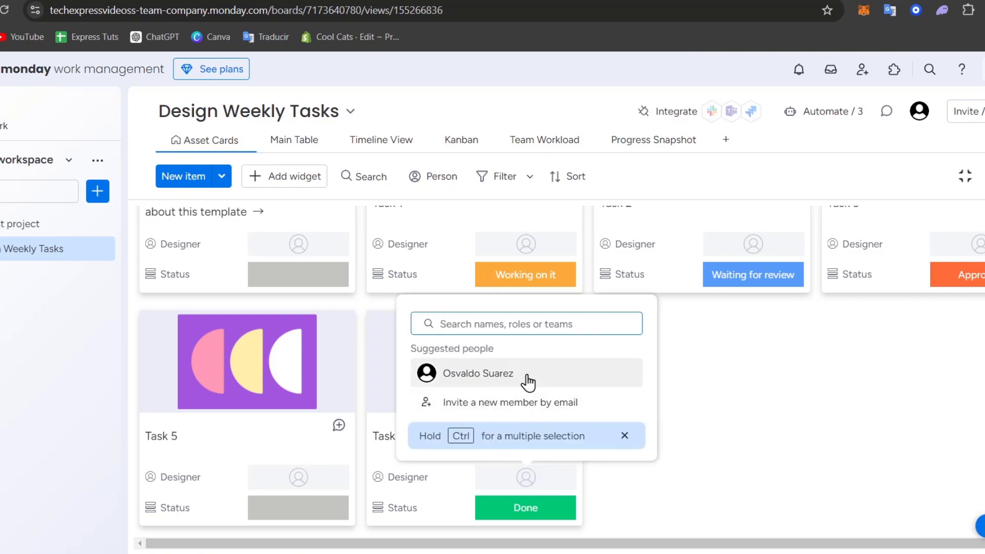
click(480, 373)
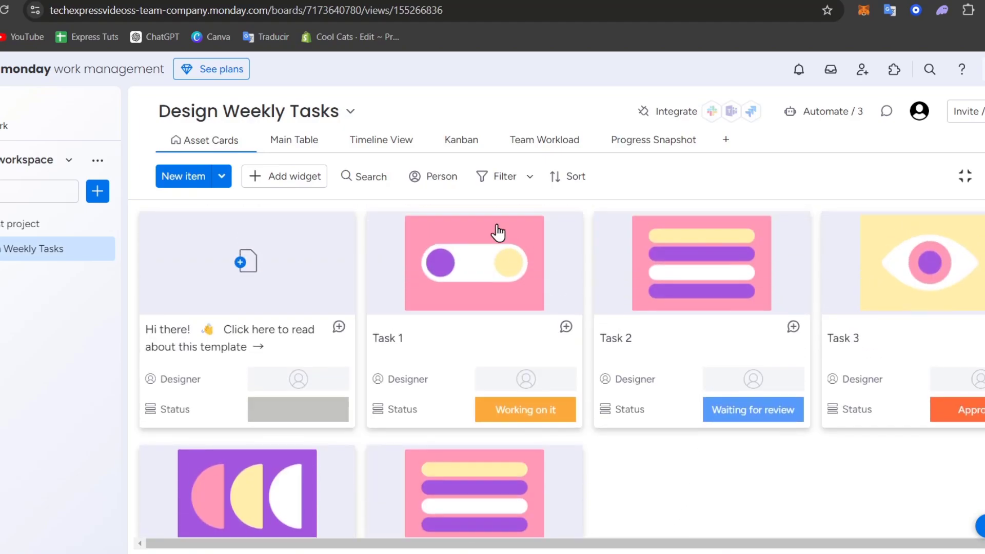
View the tasks on the Timeline grouped by priority, then switch to Kanban.
click(379, 140)
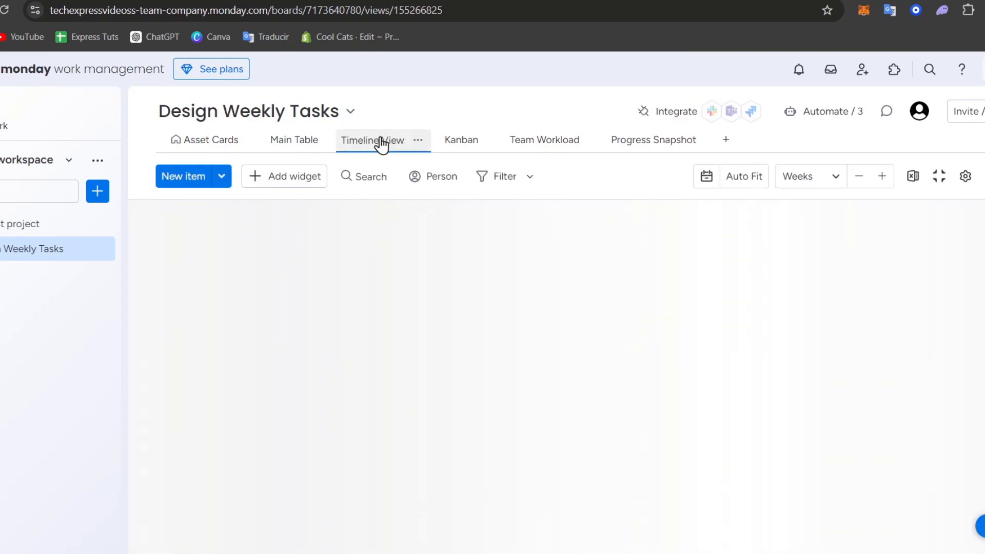
click(372, 140)
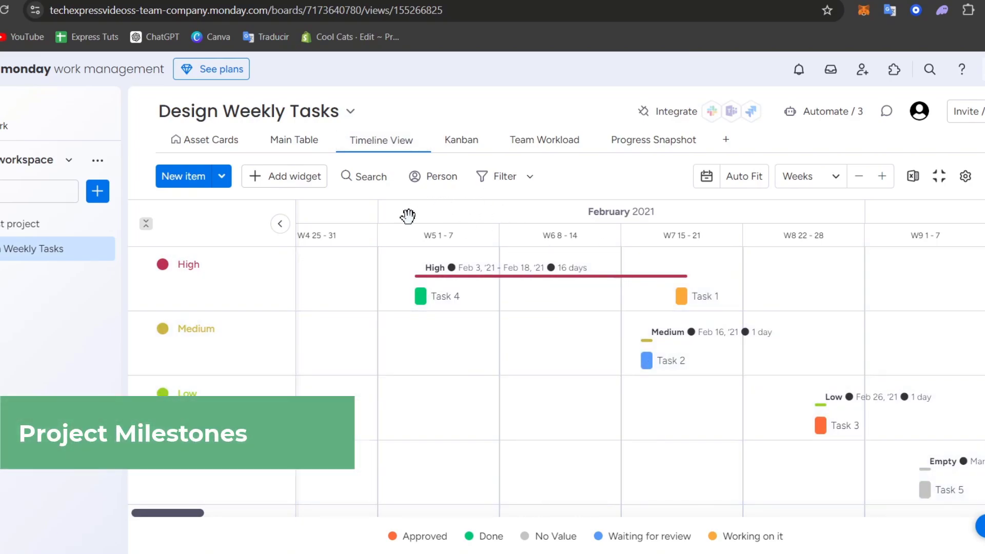
click(456, 139)
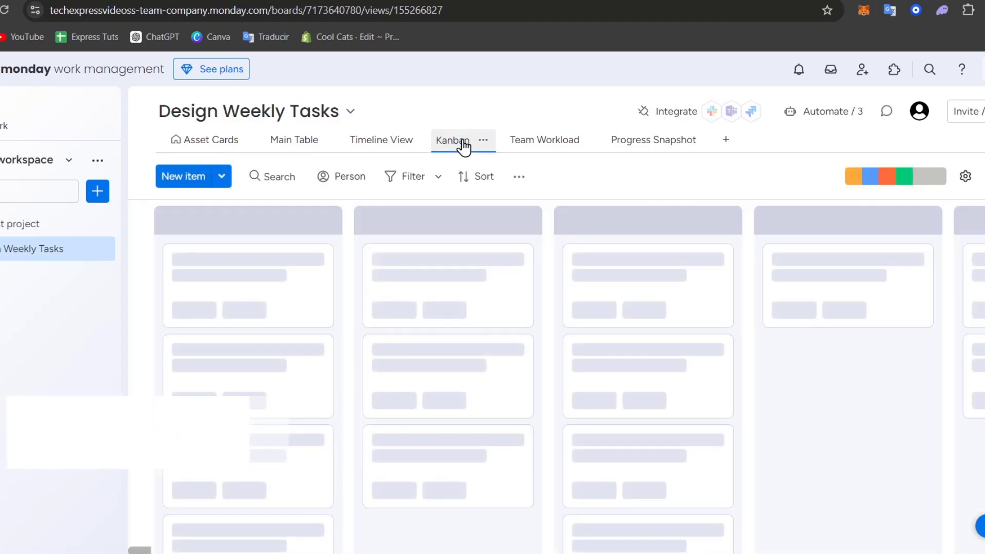
Move the Task 2 card from Waiting for review to Approved on the Kanban board.
click(461, 139)
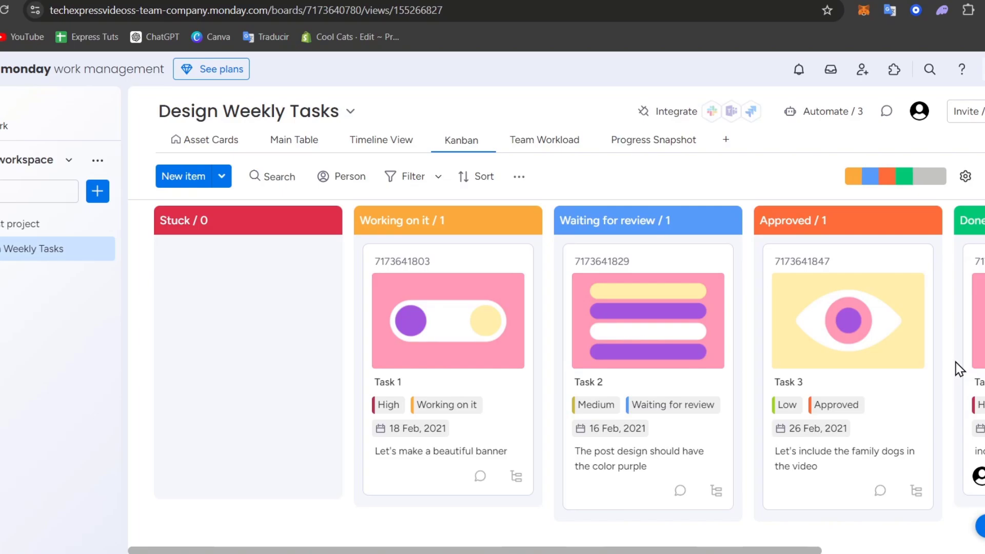
scroll(right, 3)
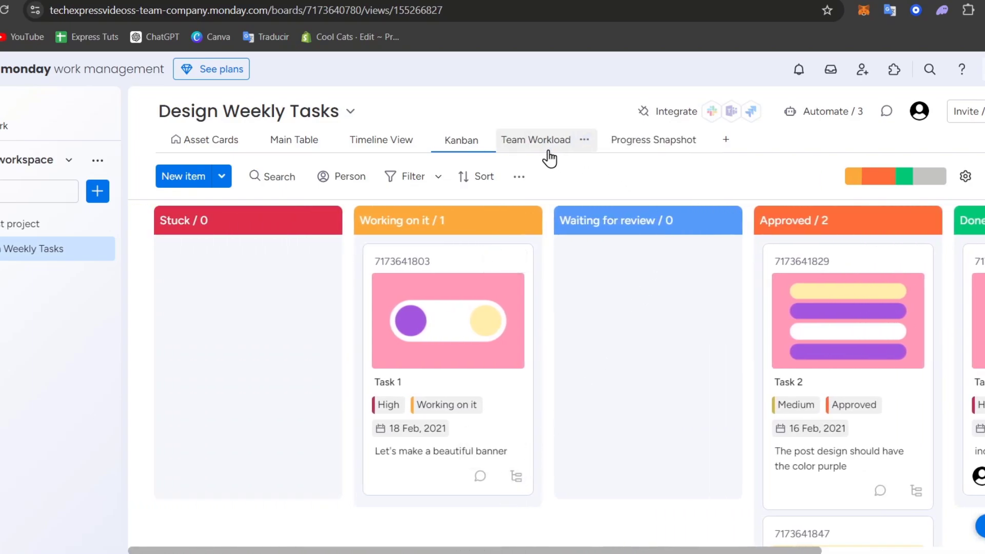
click(535, 140)
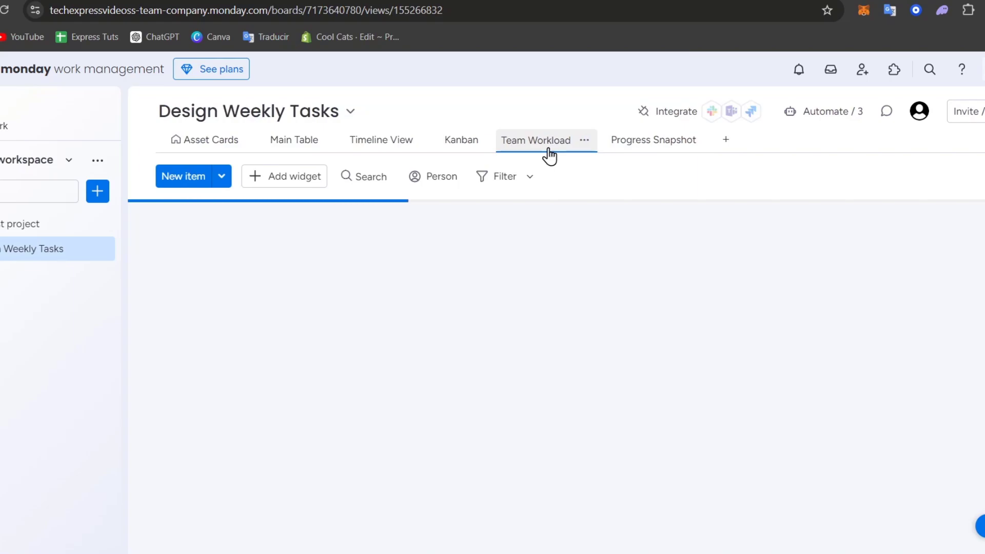
Check Team Workload and Asset Cards, then collapse This Week, Next Week and Done in Main Table.
click(535, 140)
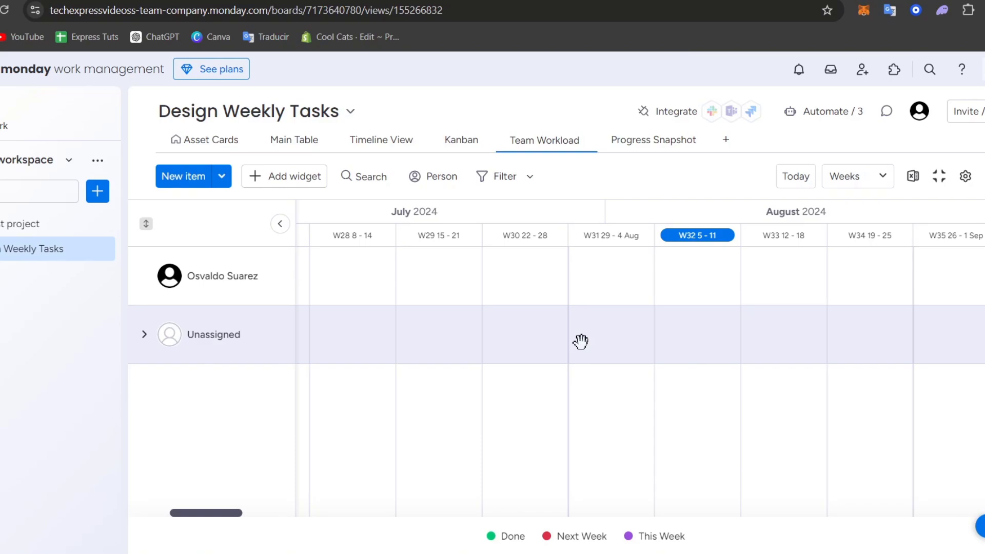
click(203, 139)
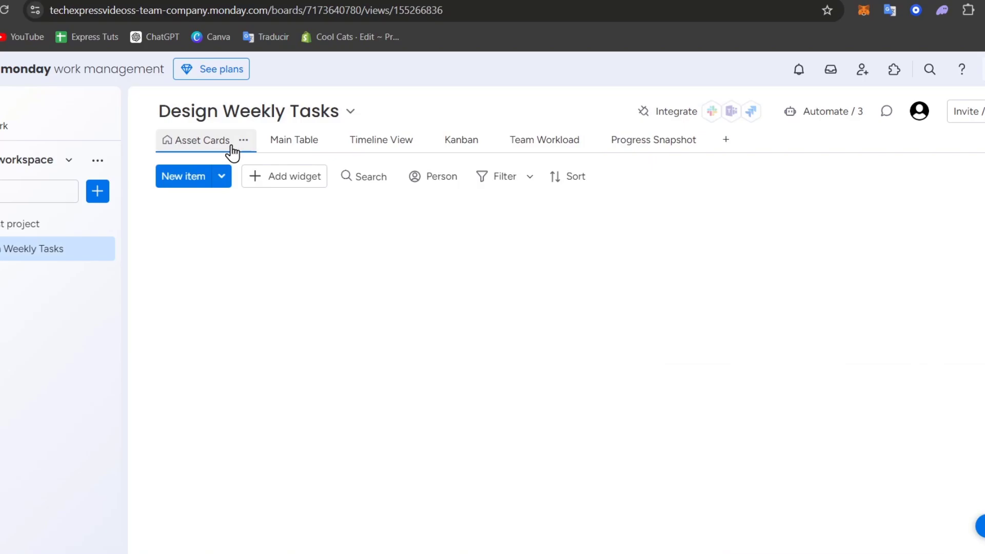
click(203, 139)
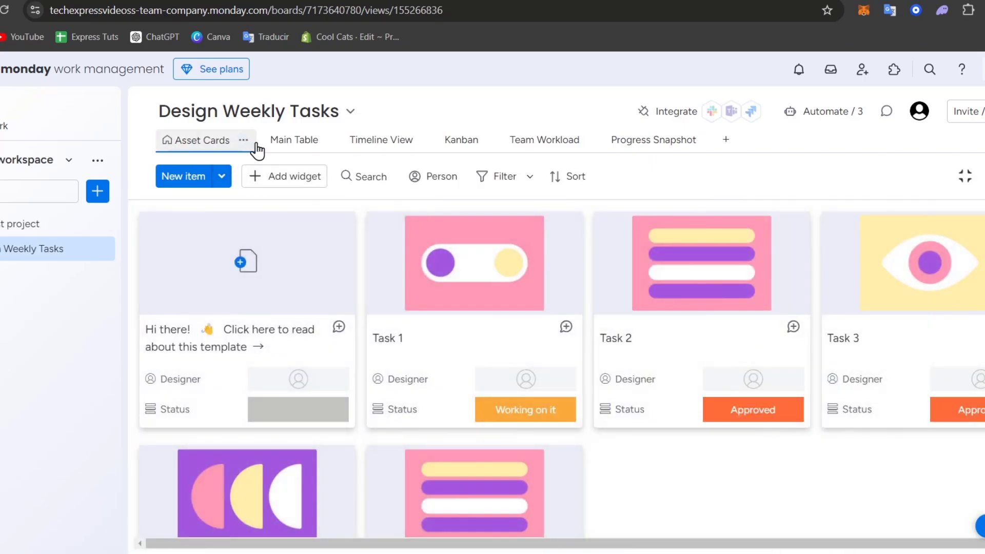
click(293, 139)
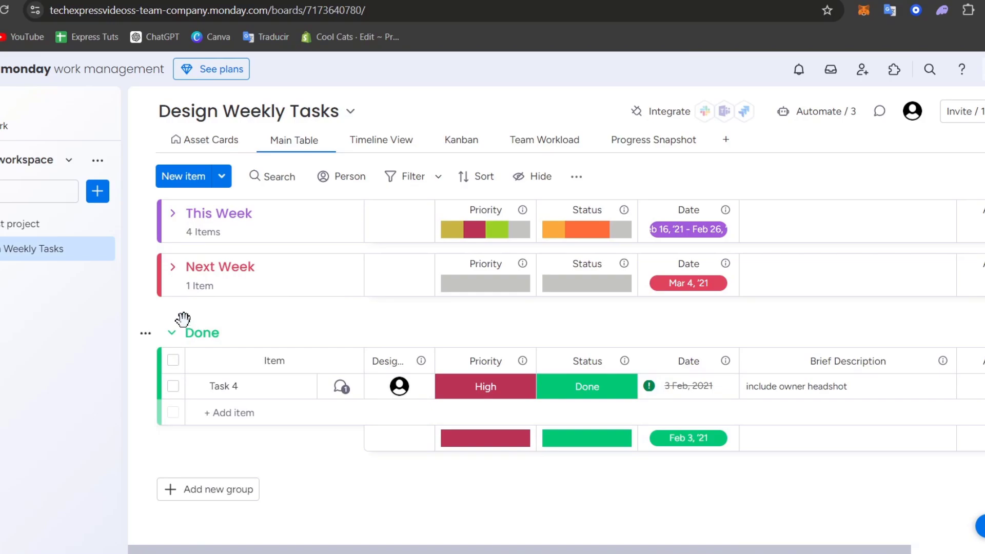
click(172, 332)
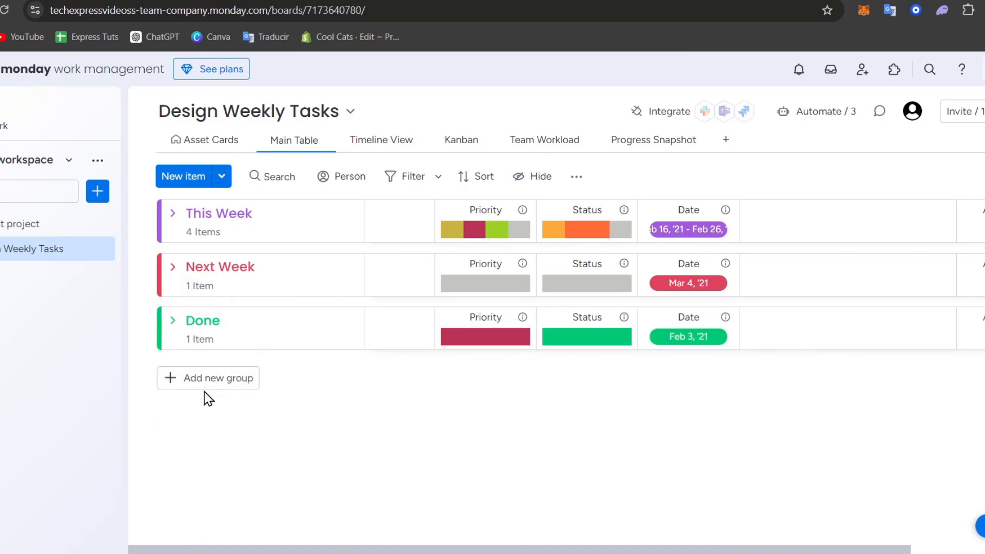
mouse_move(609, 292)
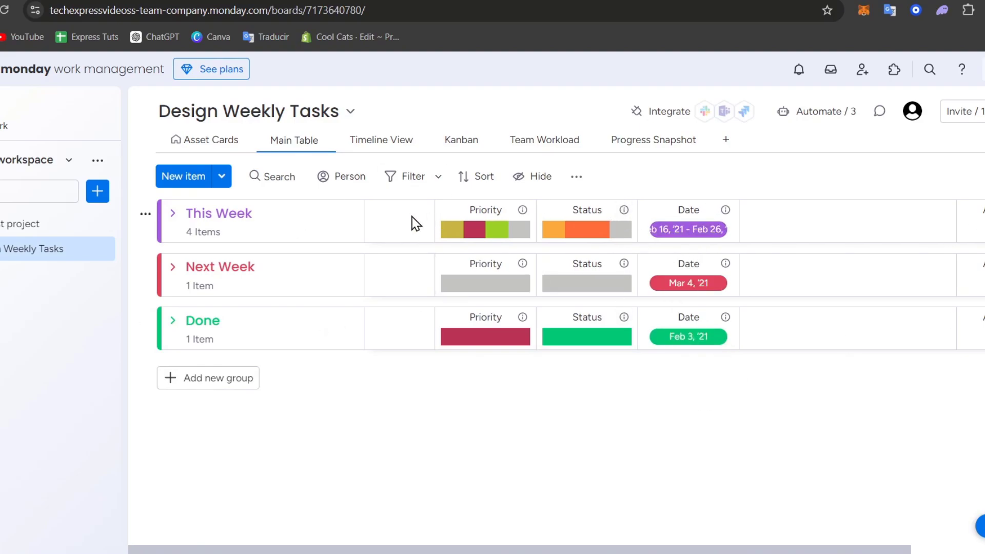
mouse_move(345, 207)
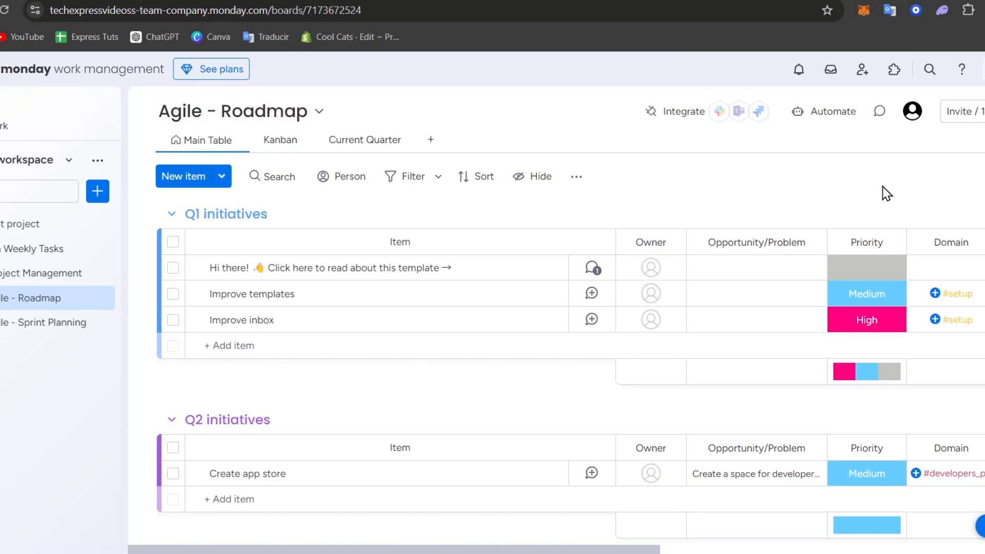
mouse_move(681, 139)
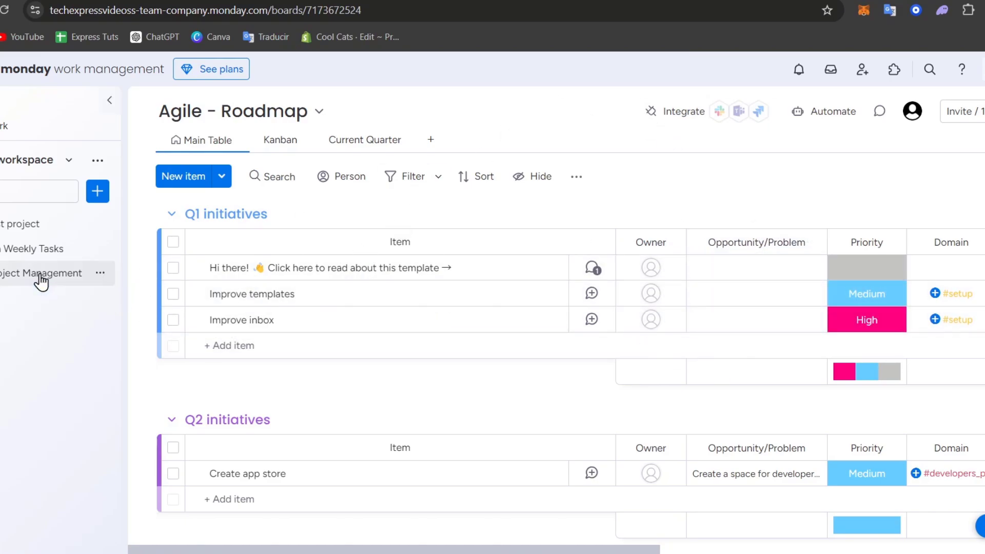
Visit Agile - Sprint Planning and Agile - Roadmap, showing the Roadmap's Current Quarter Q1 initiatives.
click(43, 322)
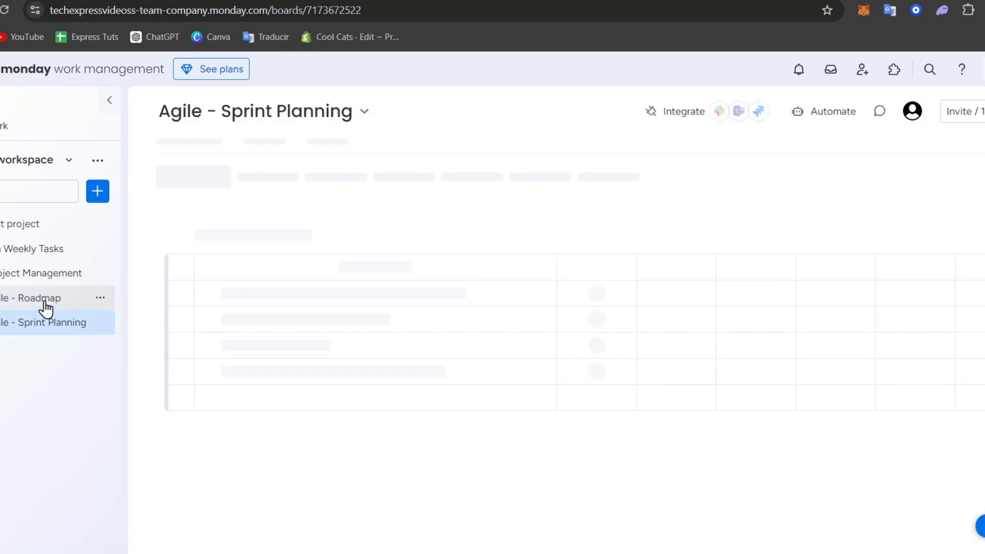
click(44, 322)
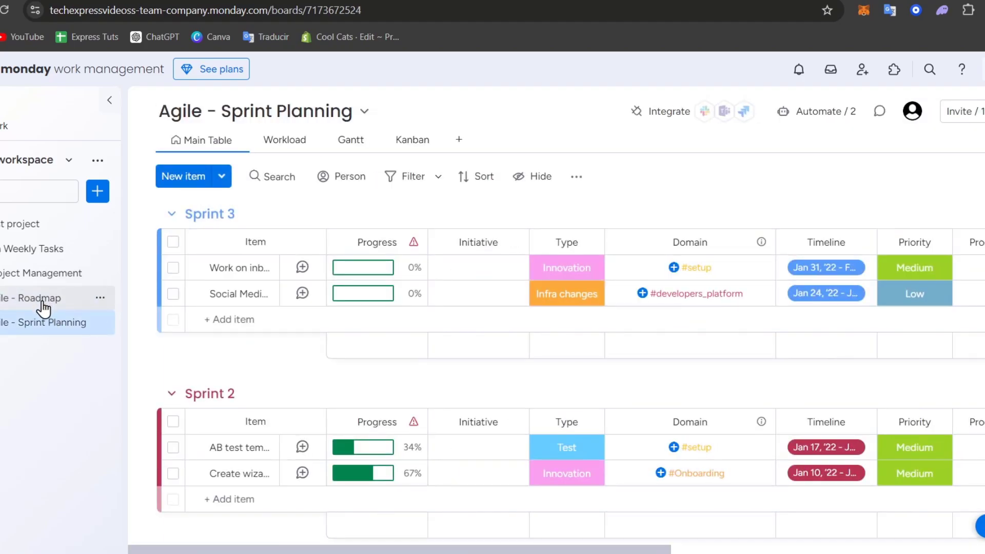
click(30, 298)
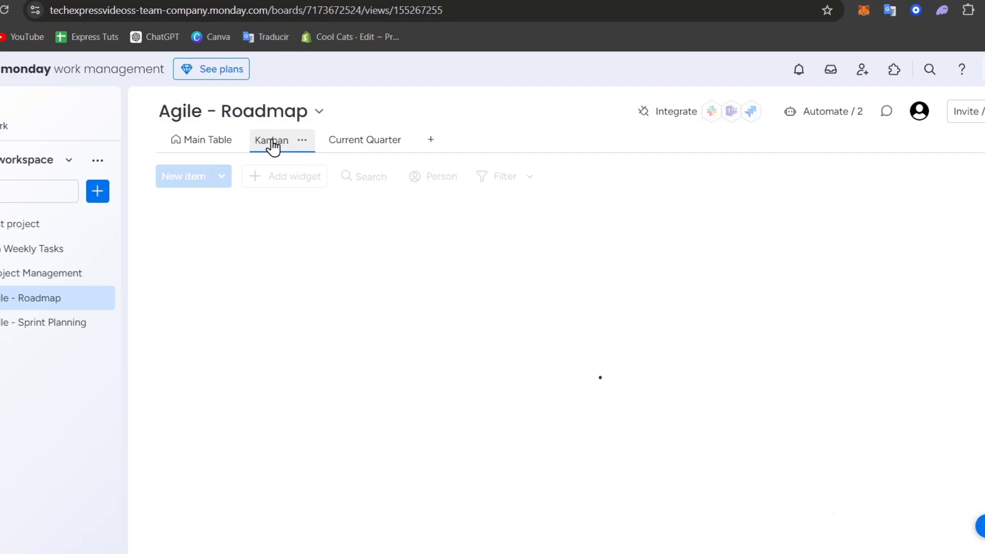
click(364, 140)
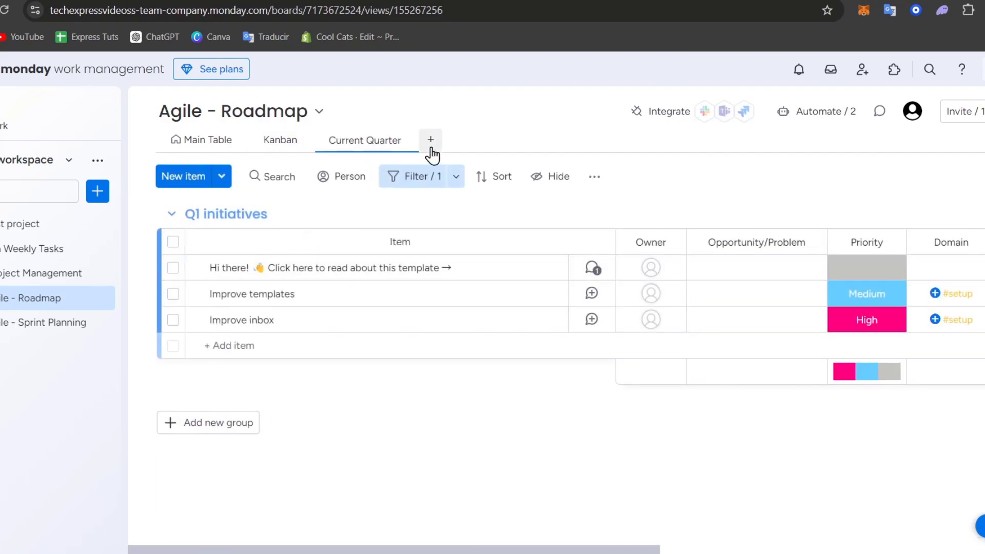
Add a Gantt view to the Agile - Roadmap board and show its Kanban by status.
click(429, 139)
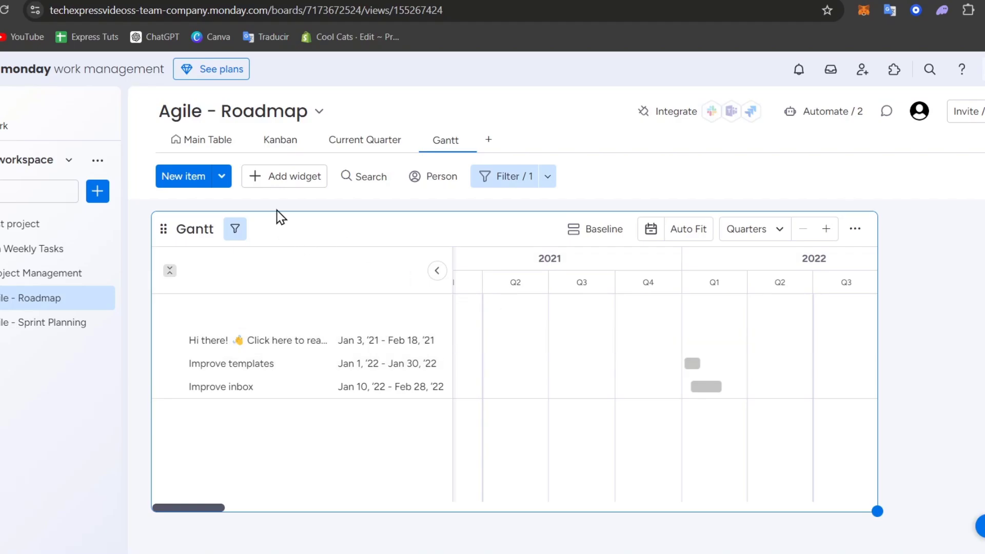
click(279, 139)
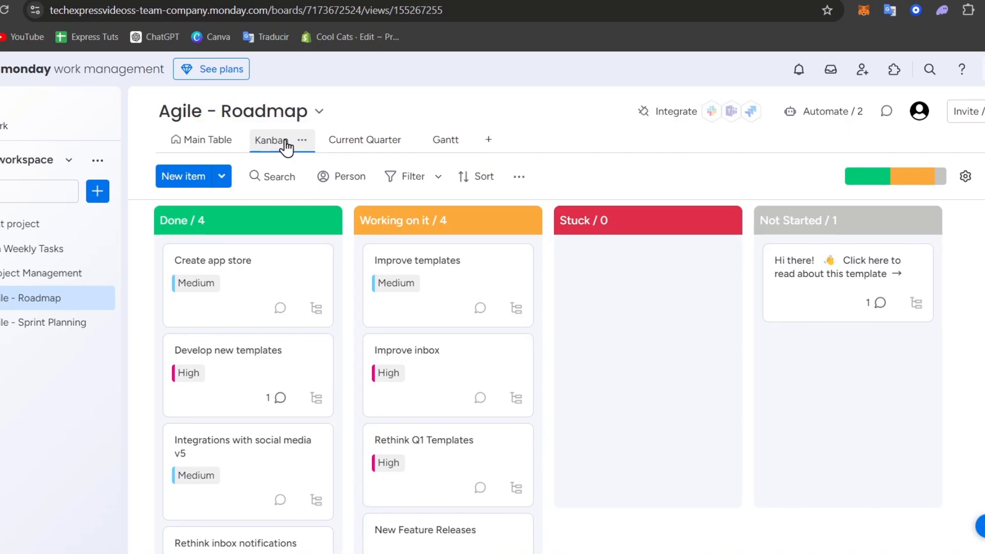
Review the Improve templates item's Medium priority, Working on it status and 67% progress, then close it.
click(417, 259)
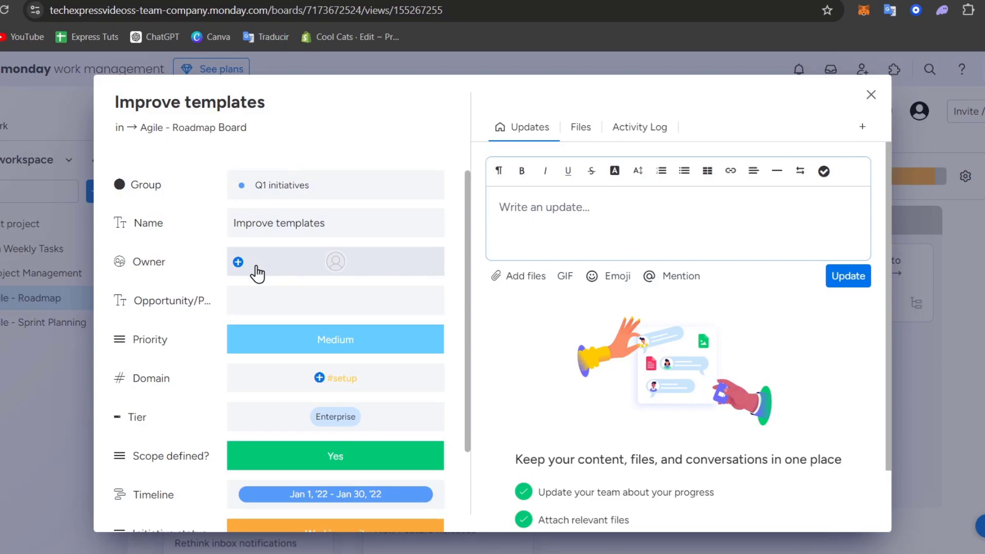
scroll(down, 3)
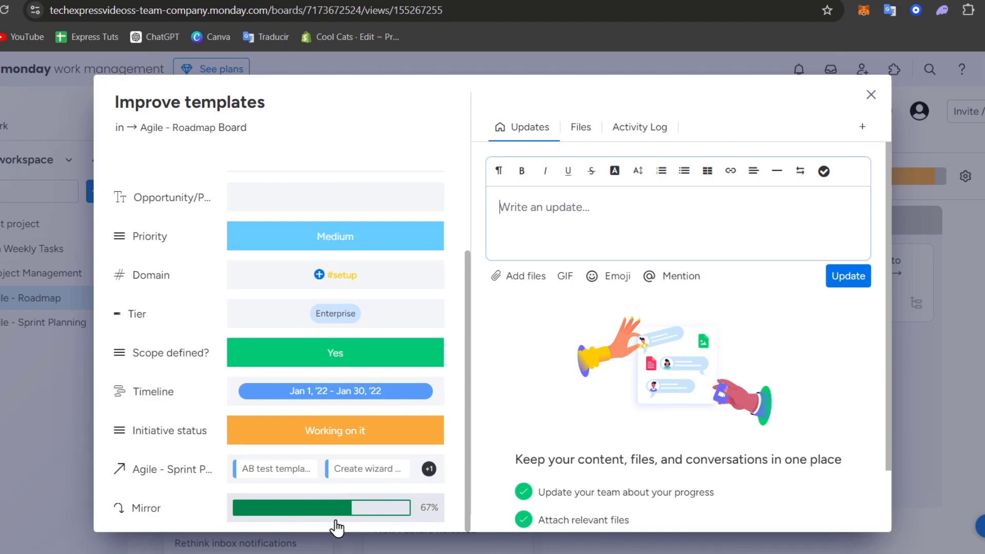
mouse_move(413, 507)
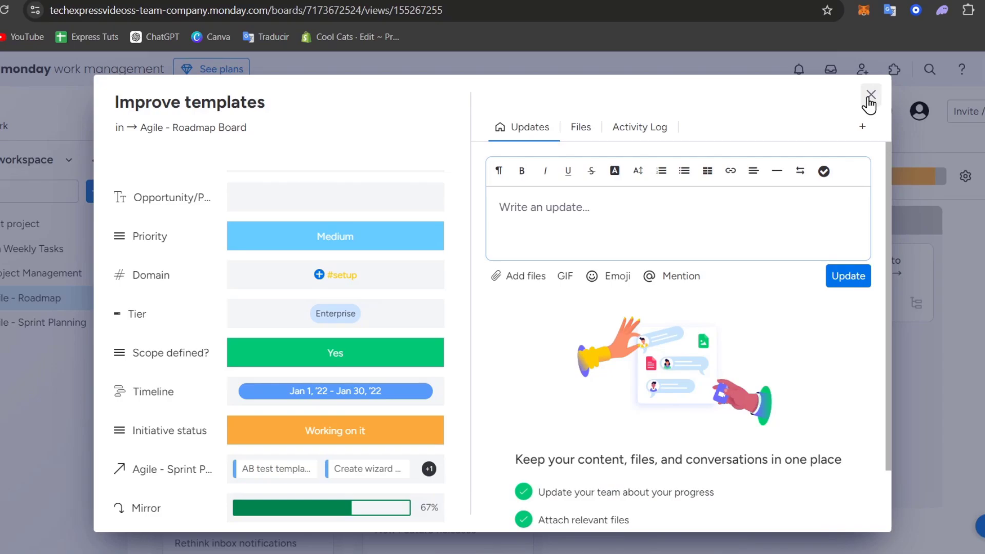
click(870, 94)
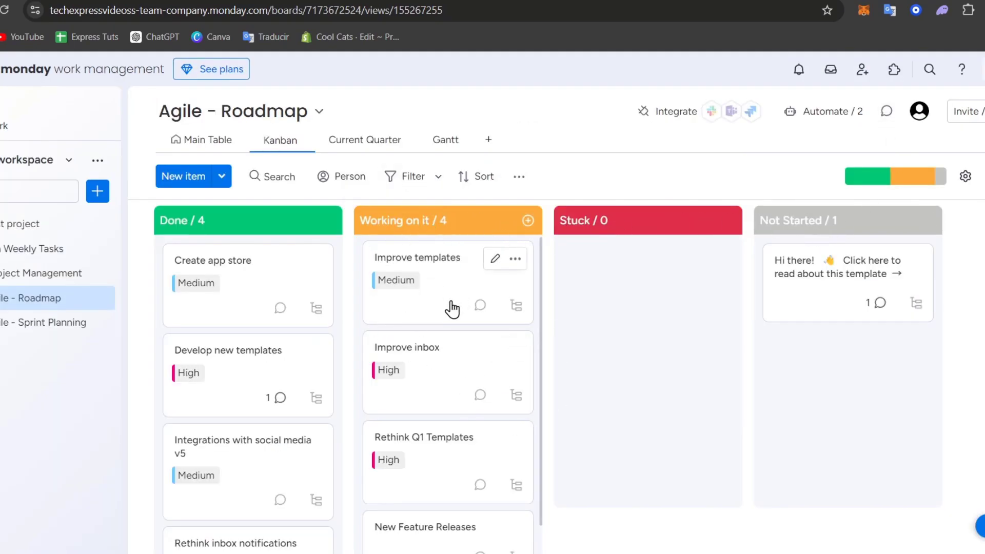
Reopen the Improve templates item once more and close it to return to the Kanban board.
click(417, 258)
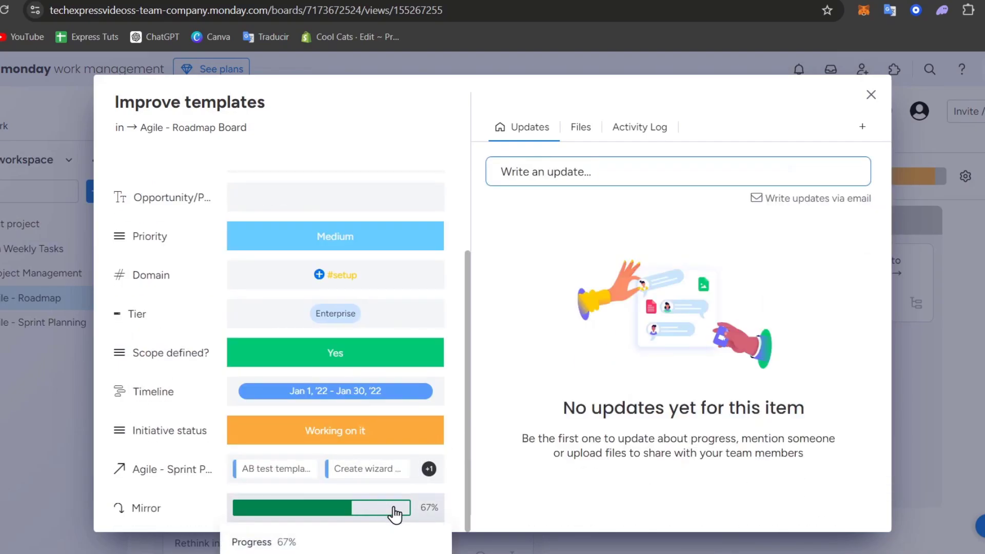
click(871, 95)
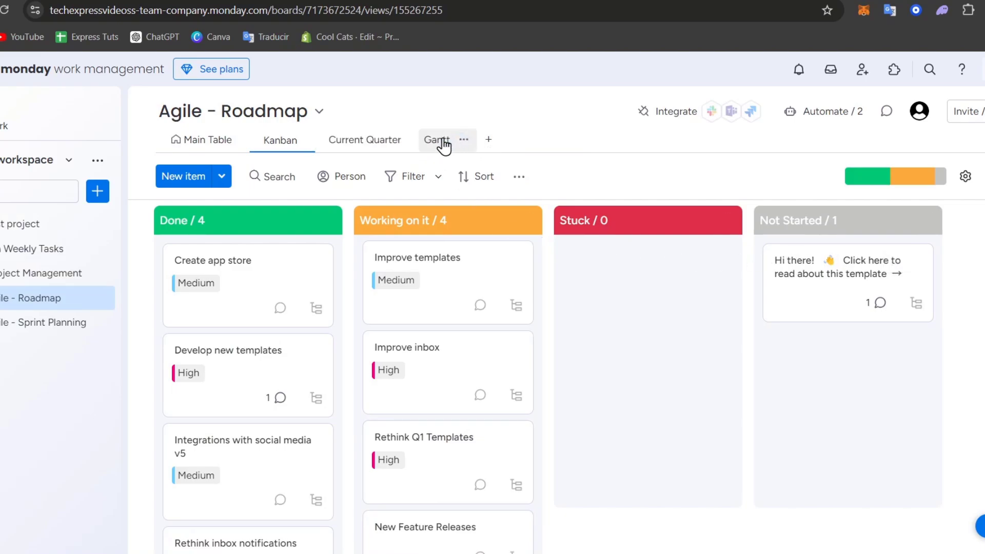
View the roadmap as a Gantt chart, then switch to the Basic CRM's Deal Tracker board.
click(436, 140)
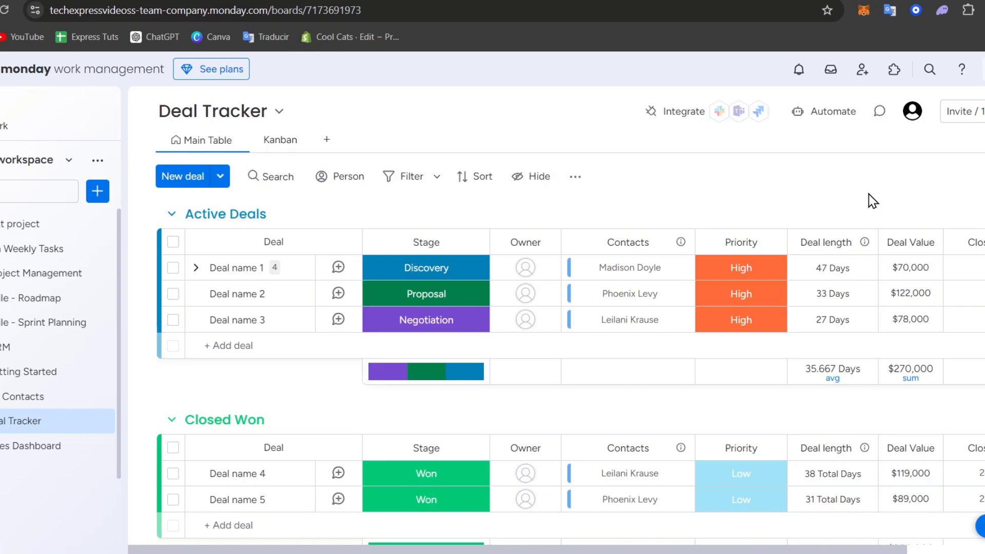
click(172, 213)
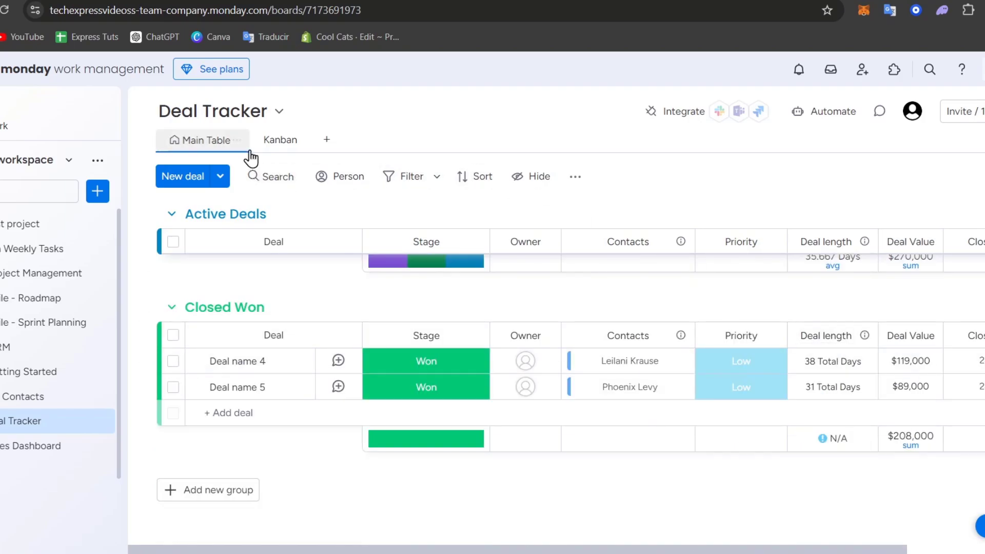
Show the Deal Tracker deals as Kanban stage cards, then head to the Sales Dashboard.
click(279, 140)
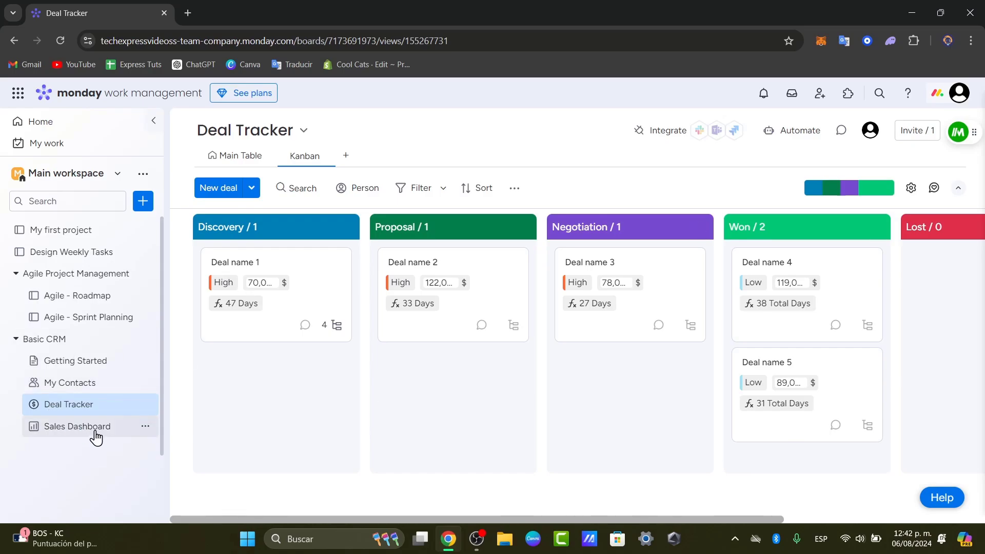
click(77, 425)
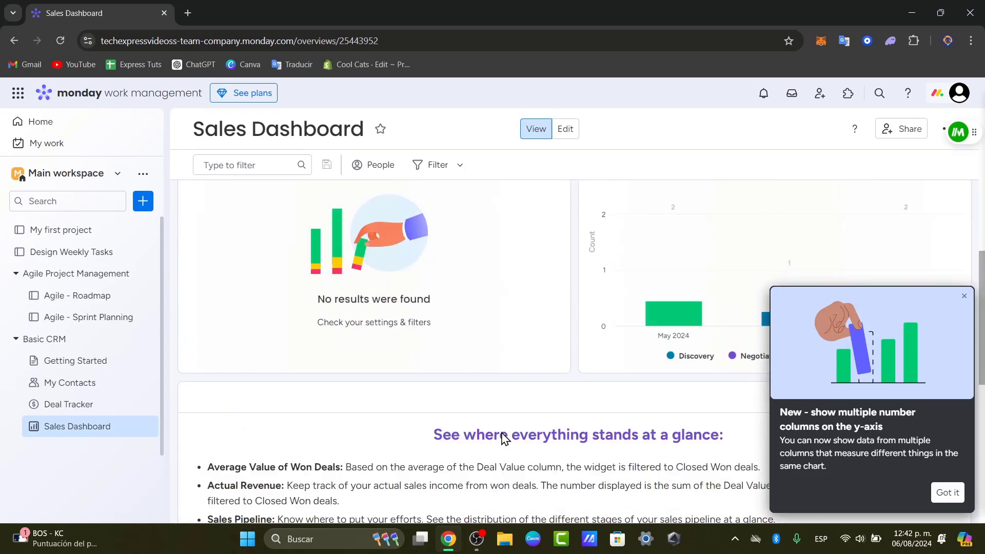
Review the Sales Dashboard figures, dismiss the new chart tip, and go to Design Weekly Tasks.
scroll(down, 3)
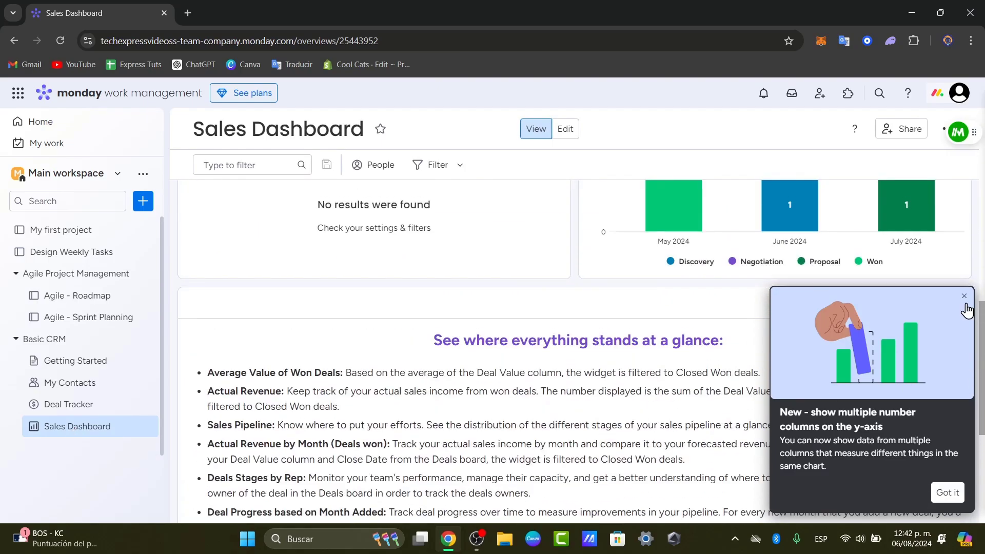
click(963, 295)
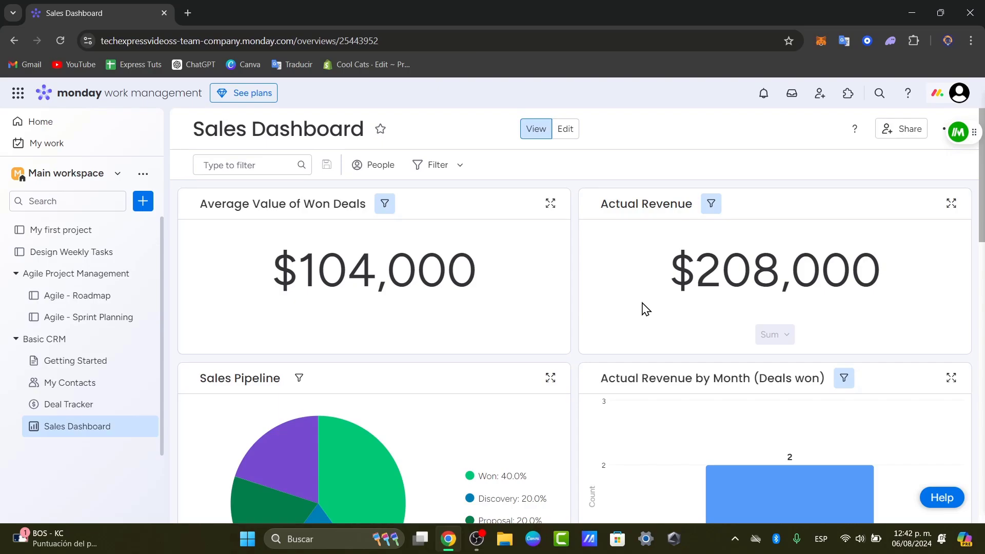
click(70, 252)
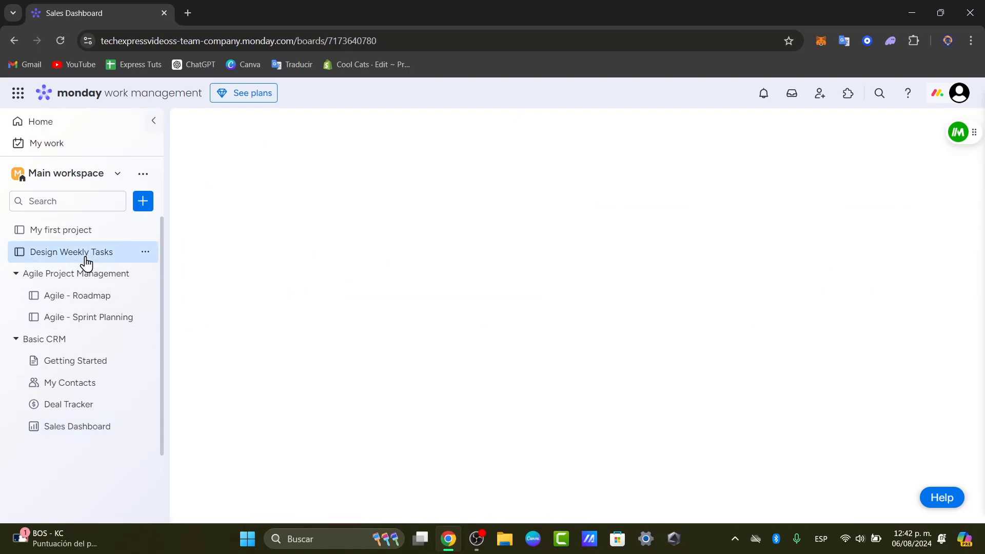
Load the Design Weekly Tasks main table and launch its integrations and automations center.
click(71, 252)
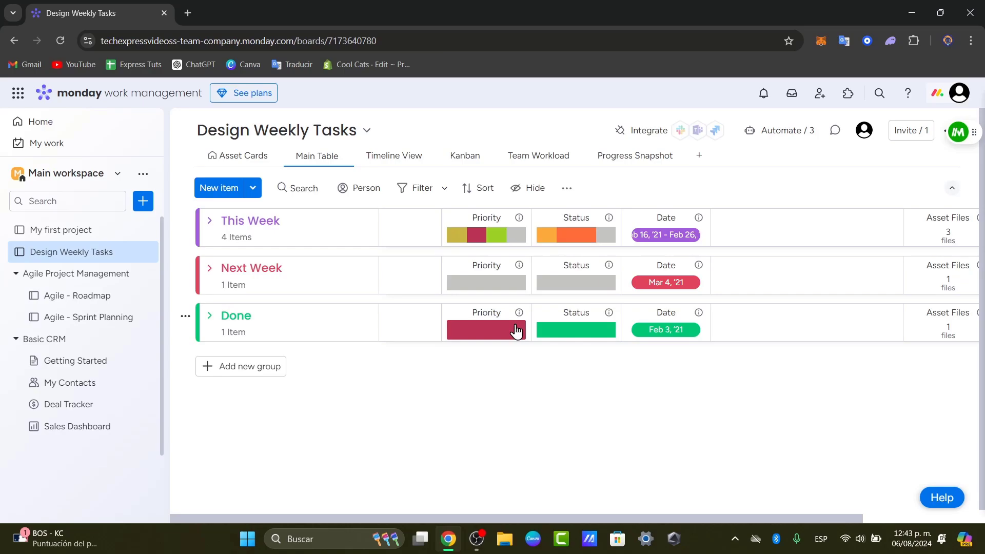
mouse_move(516, 329)
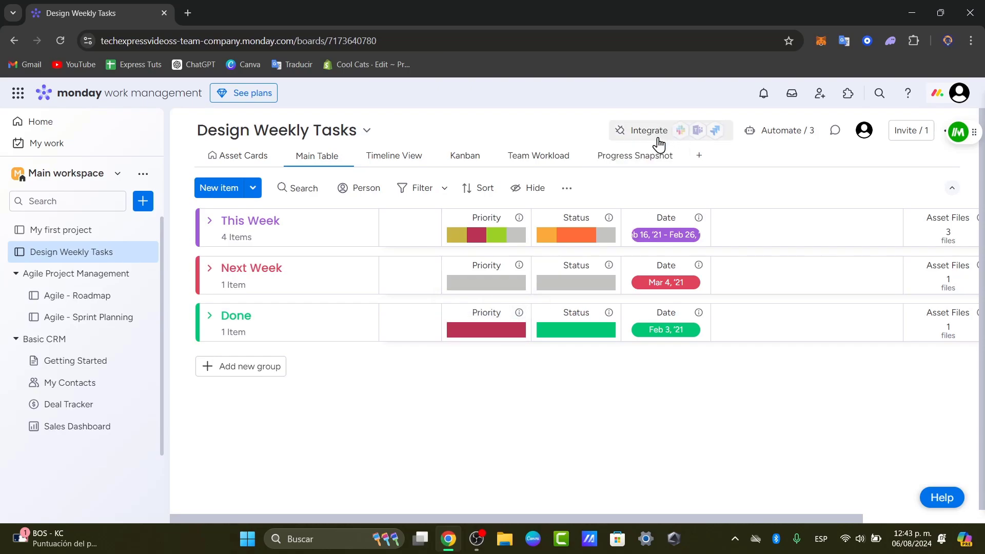
click(782, 130)
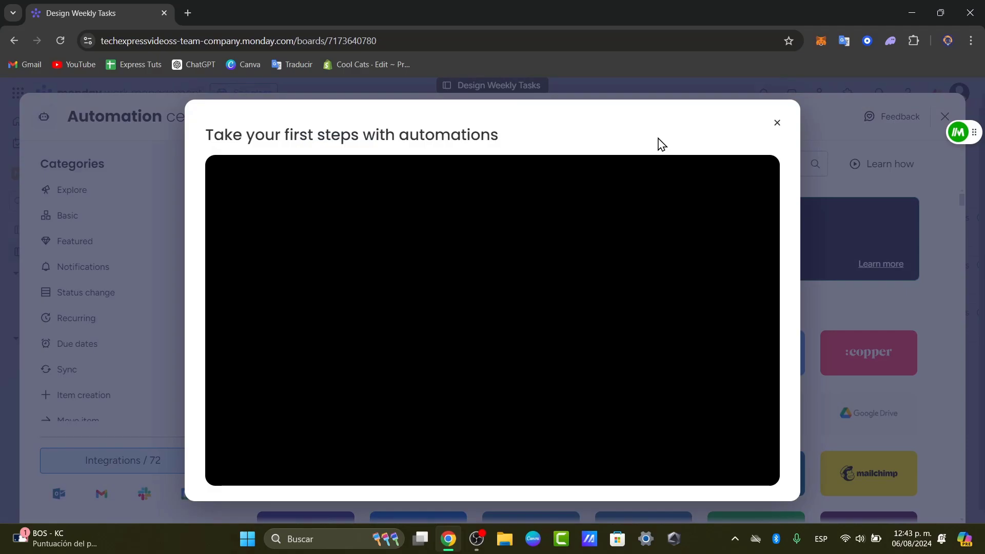
Dismiss the intro video, search the templates for 'urgent', then close the automation center.
click(777, 122)
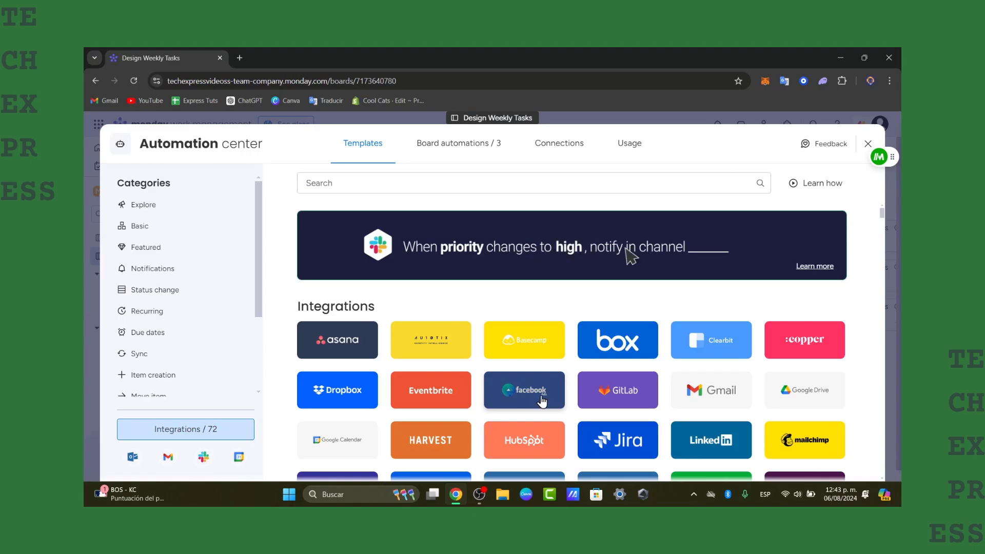
text(urgent)
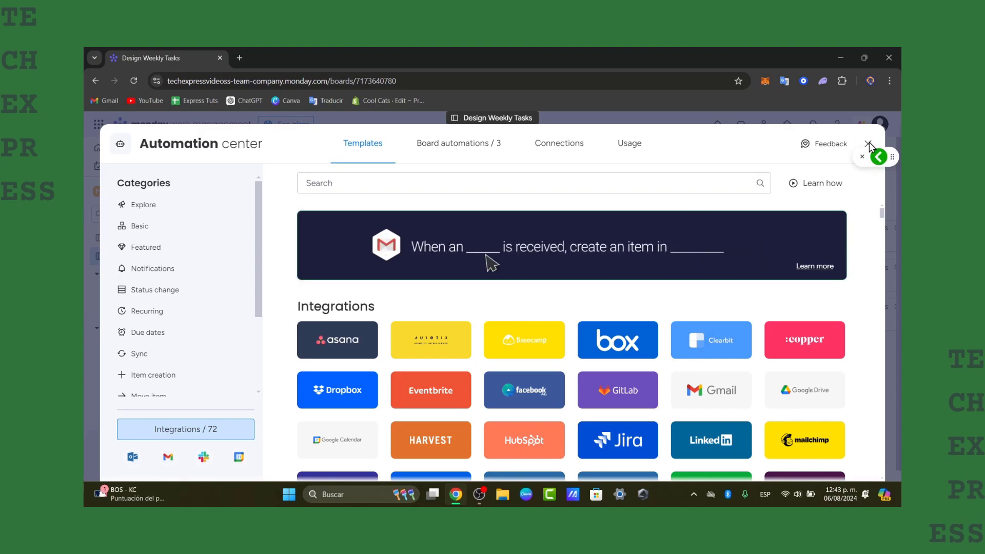
click(869, 143)
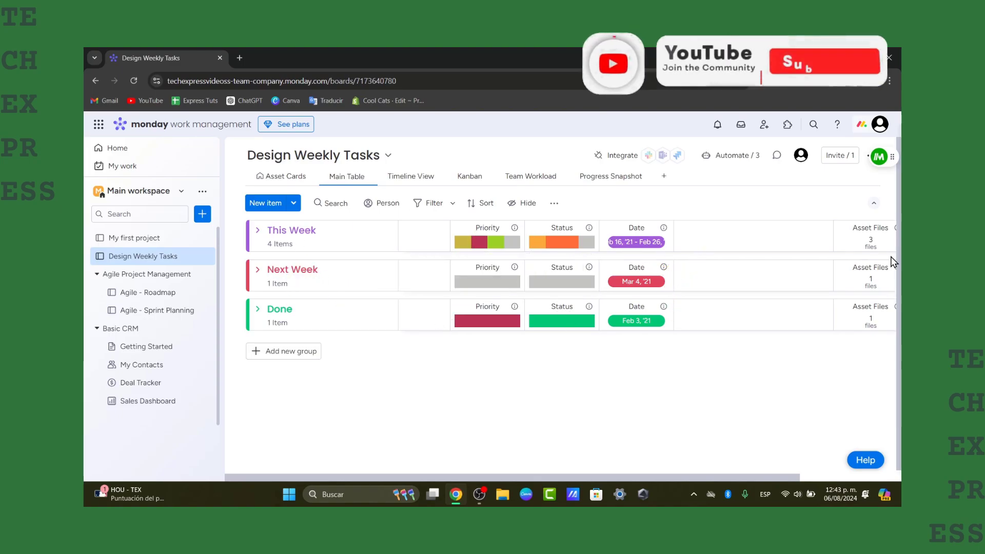
click(822, 60)
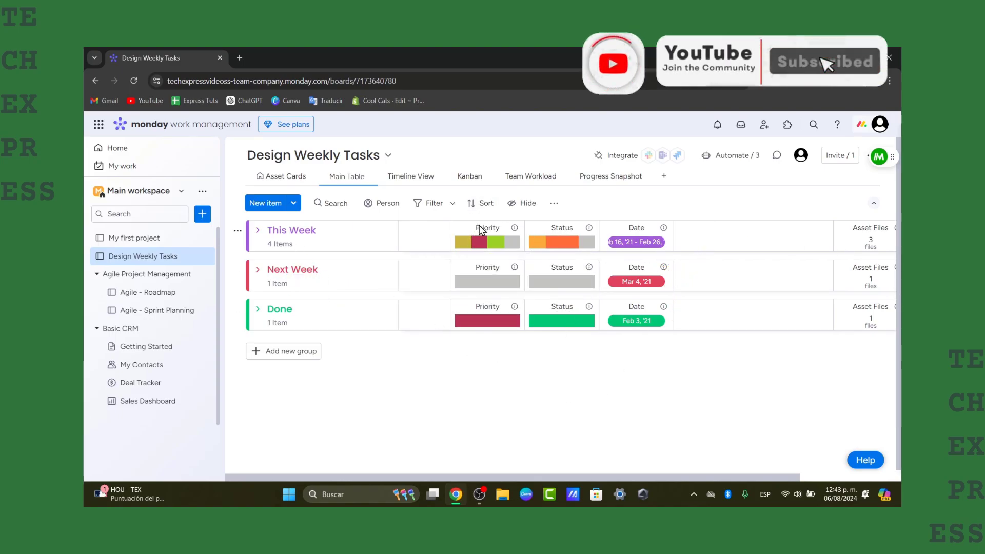
click(823, 60)
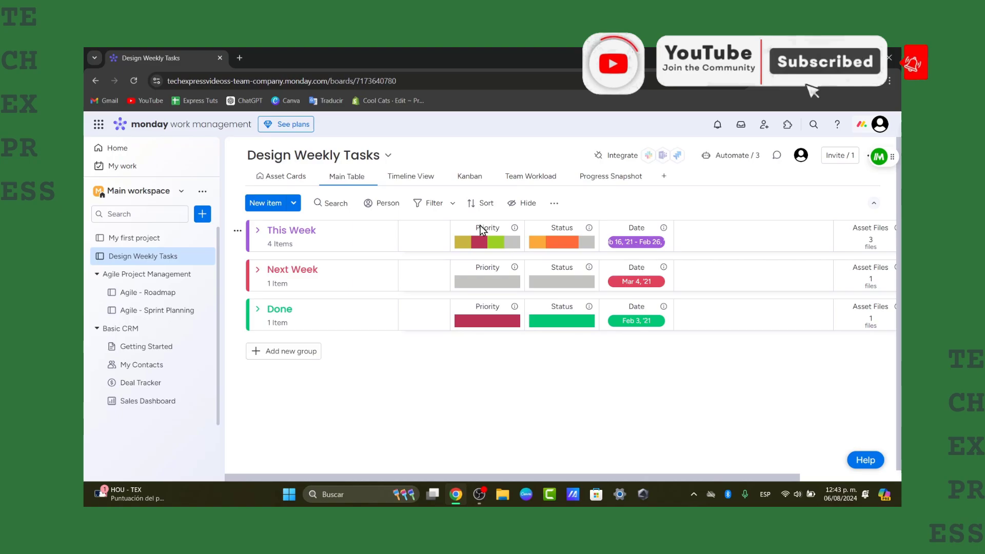
mouse_move(446, 479)
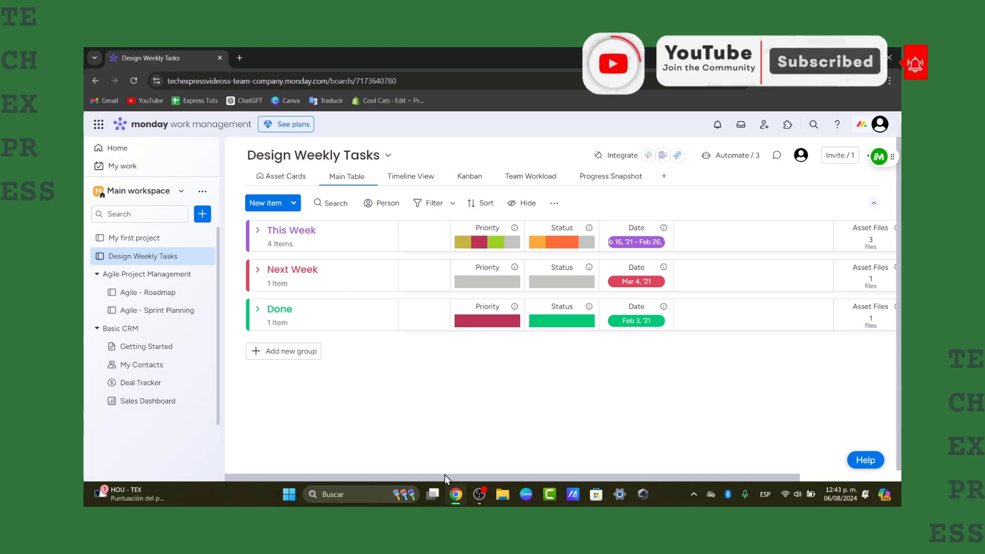